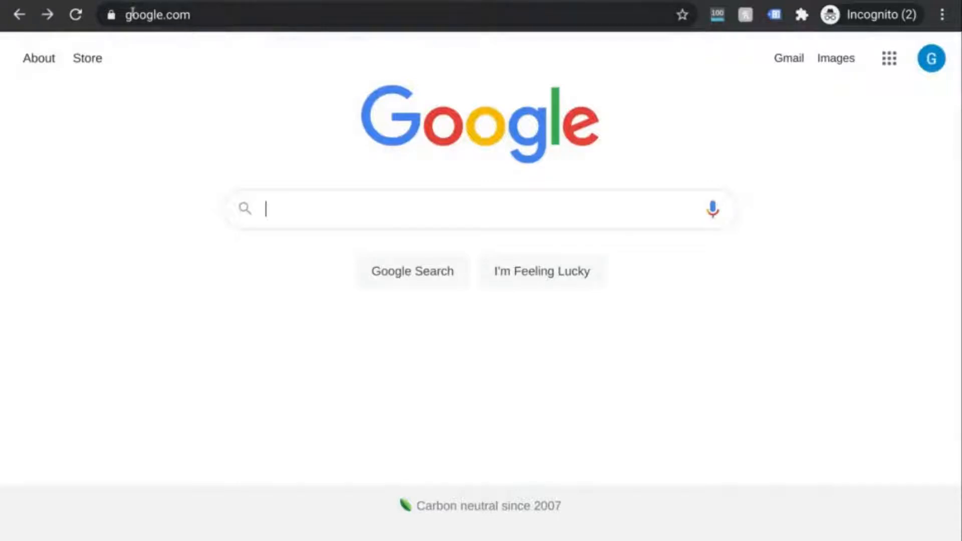
# Go to analytics.google.com by typing 'ana' and accepting the address bar suggestion.
pyautogui.write('ana')
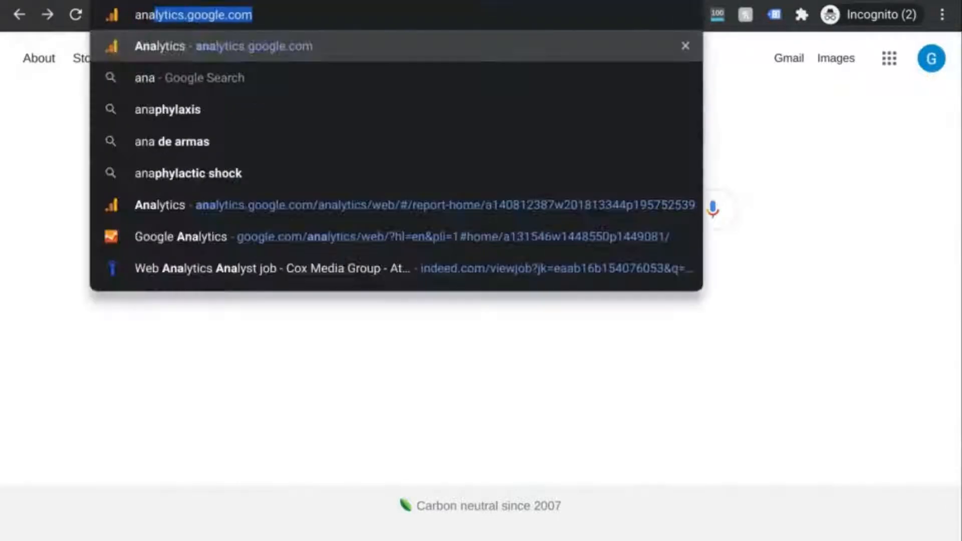
pyautogui.press('Enter')
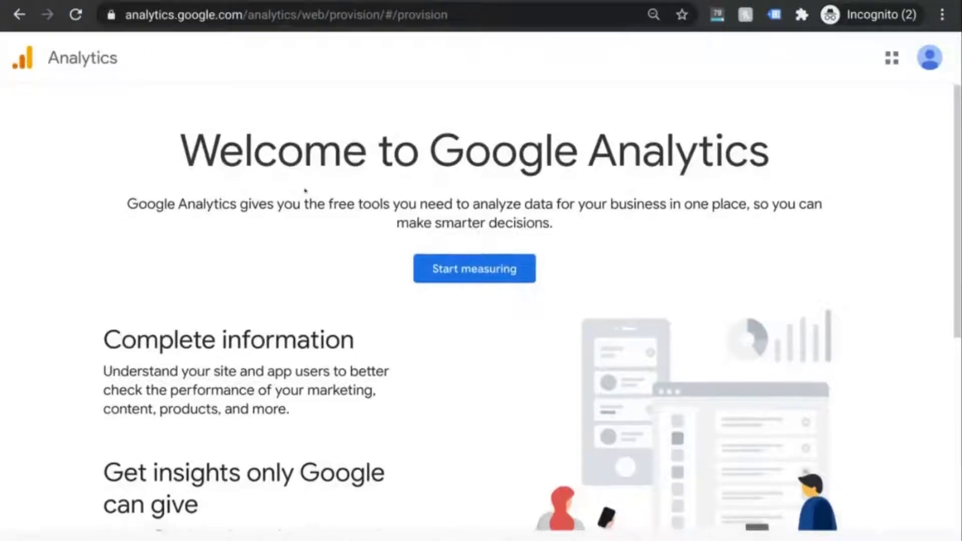
# Start measuring to open account setup and review the data-sharing settings.
pyautogui.scroll(-3)
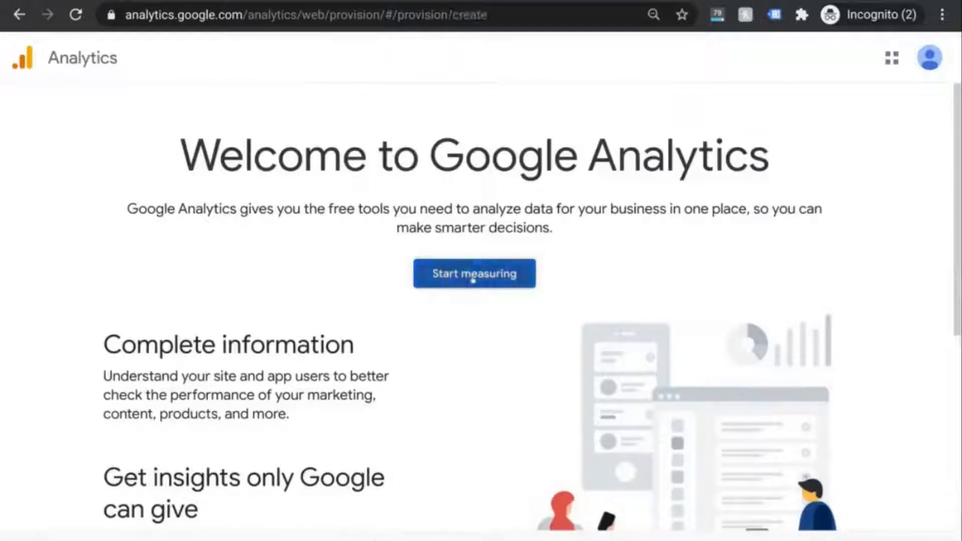
pyautogui.click(473, 273)
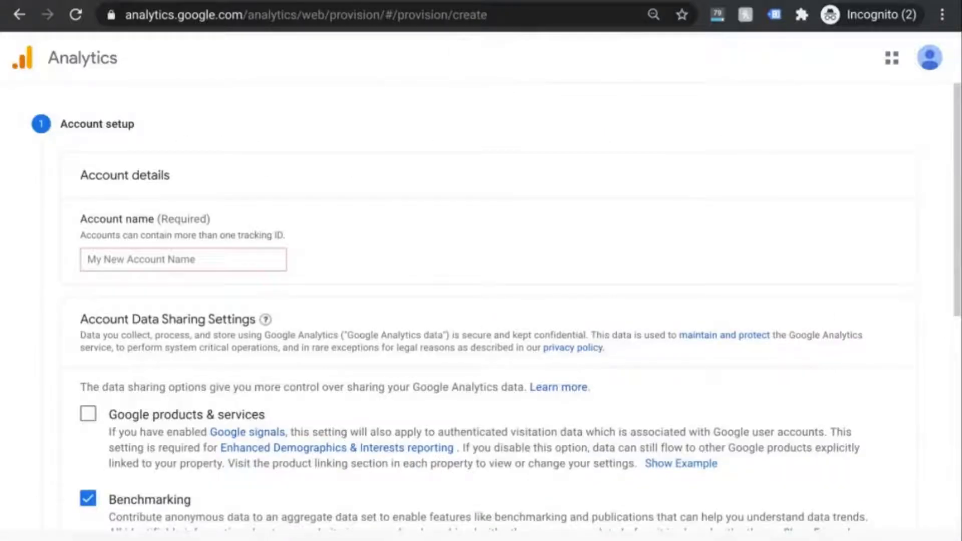
pyautogui.scroll(-3)
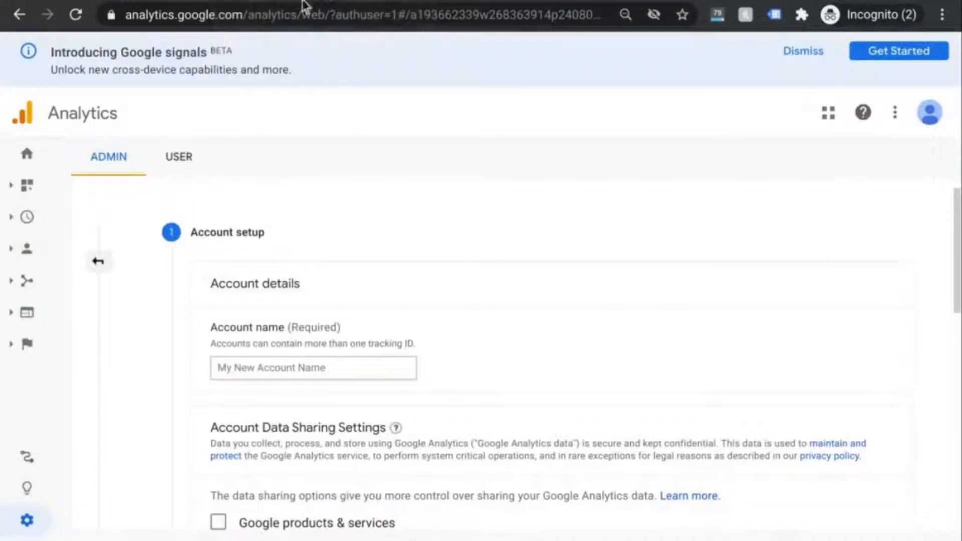
pyautogui.moveTo(26, 520)
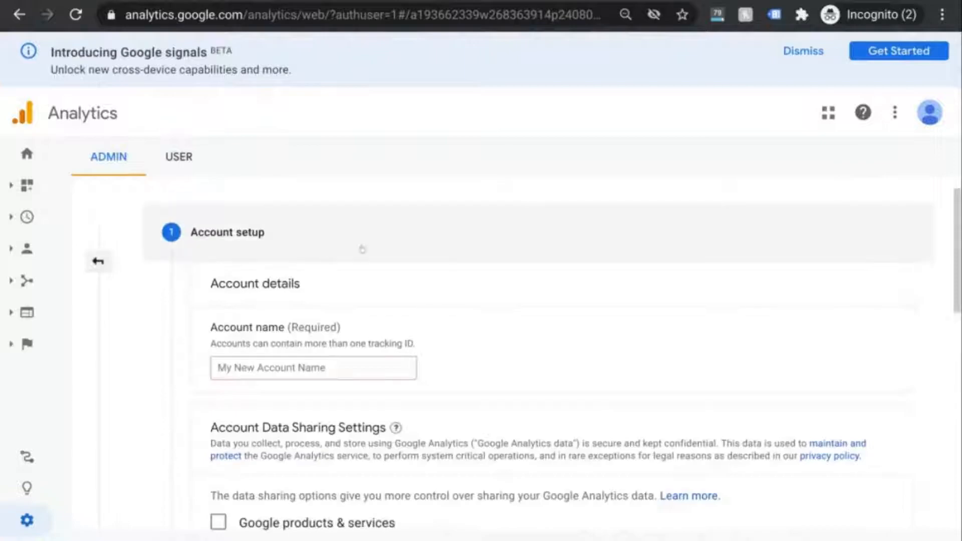
pyautogui.scroll(-3)
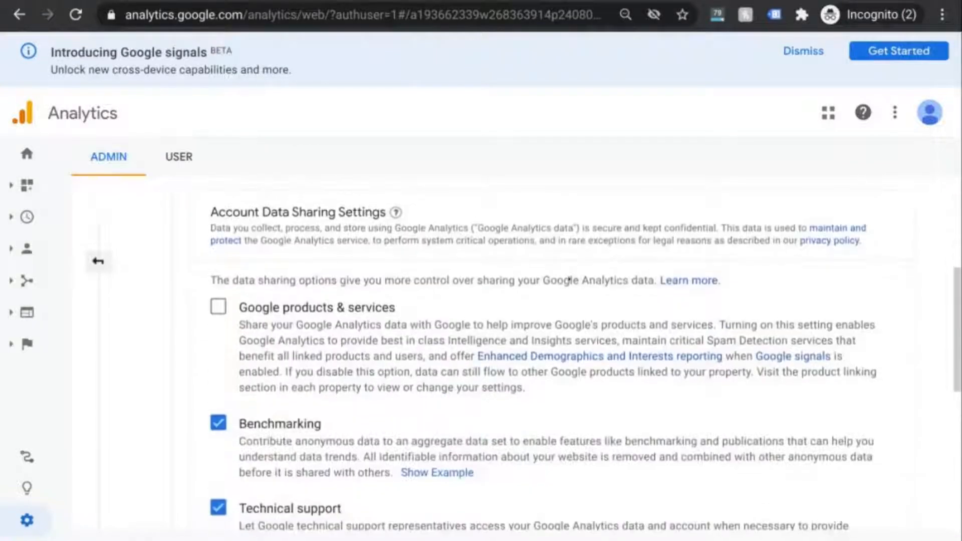
pyautogui.scroll(-3)
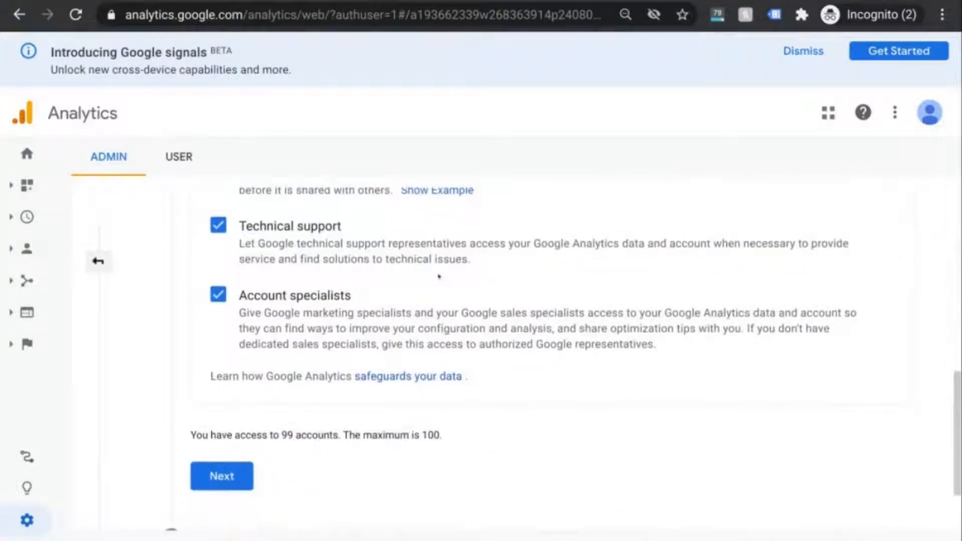
pyautogui.click(222, 476)
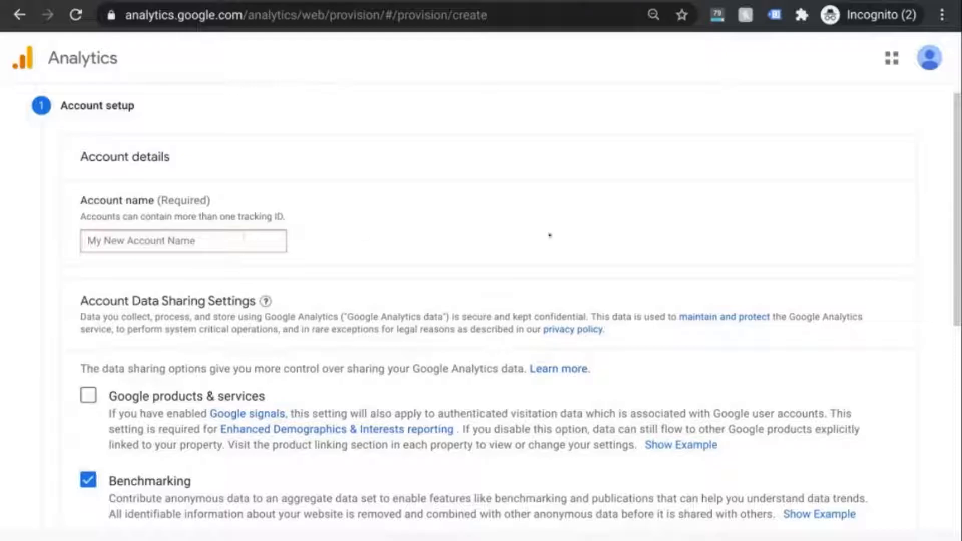
# Name the account 'Digital Learning Sandbox' and enable sharing with Google products & services.
pyautogui.scroll(-3)
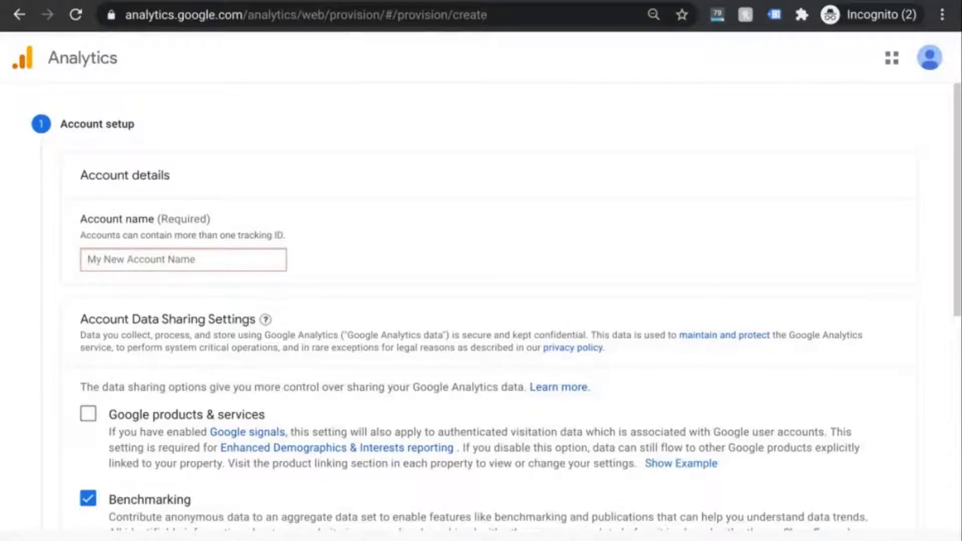
pyautogui.write('Digital Learning Sand')
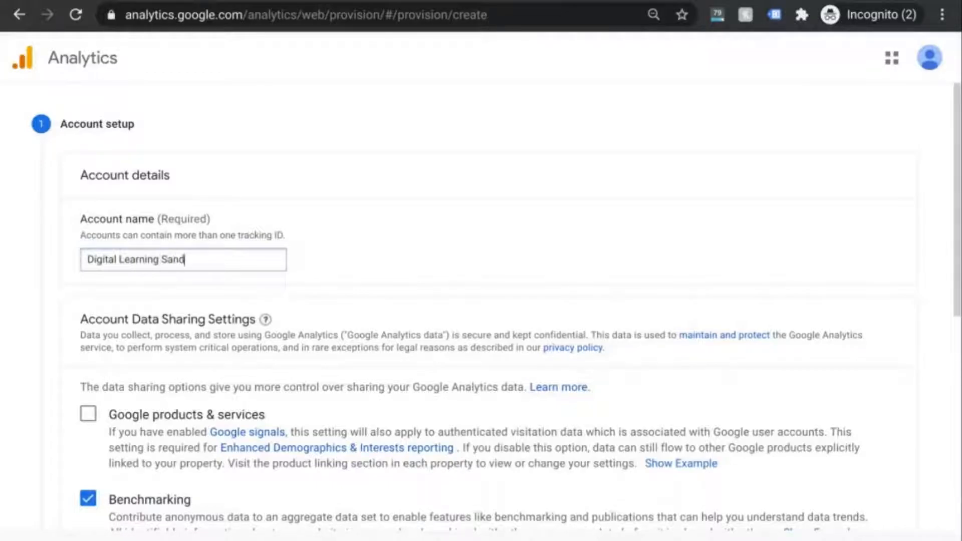
pyautogui.write('box')
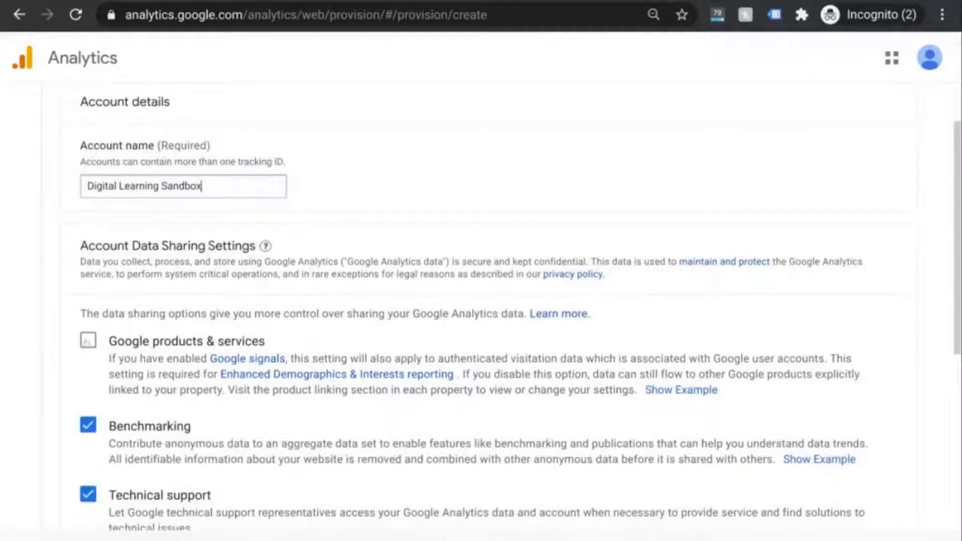
pyautogui.click(88, 341)
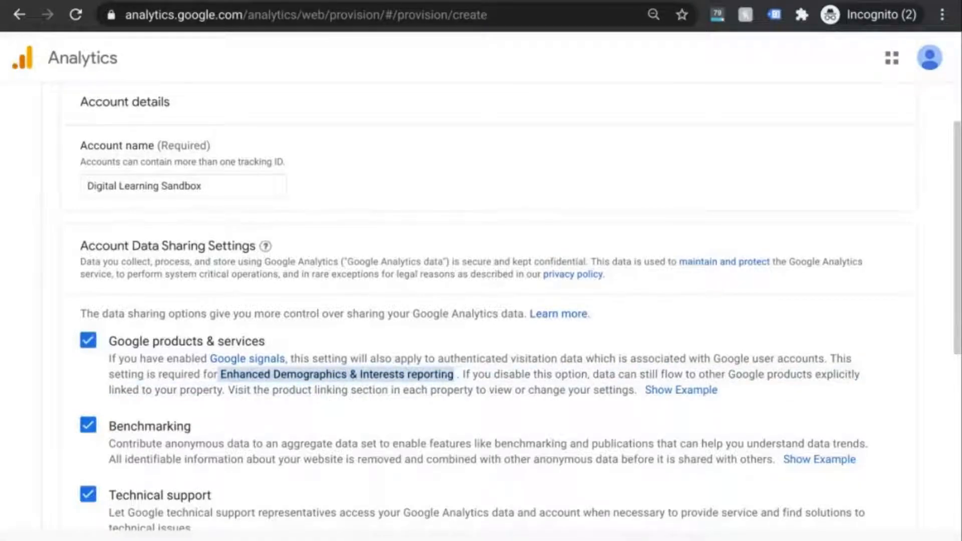
pyautogui.scroll(-3)
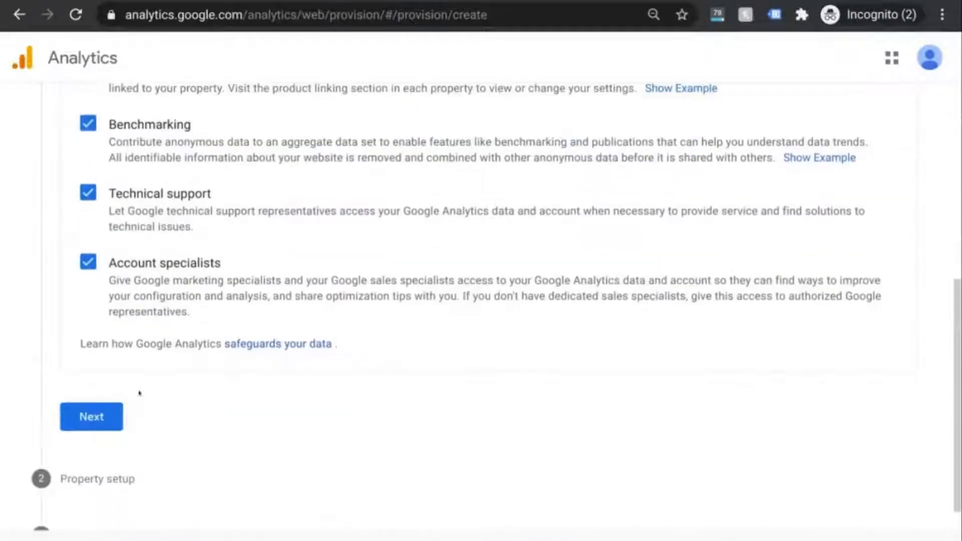
# Advance to property setup and name the property 'Digital Sandbox Website'.
pyautogui.click(90, 417)
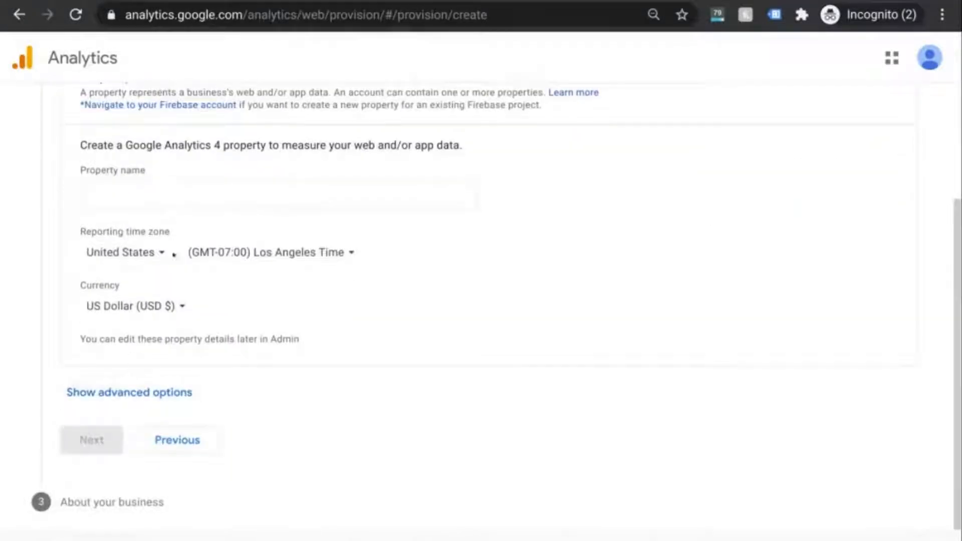
pyautogui.click(277, 194)
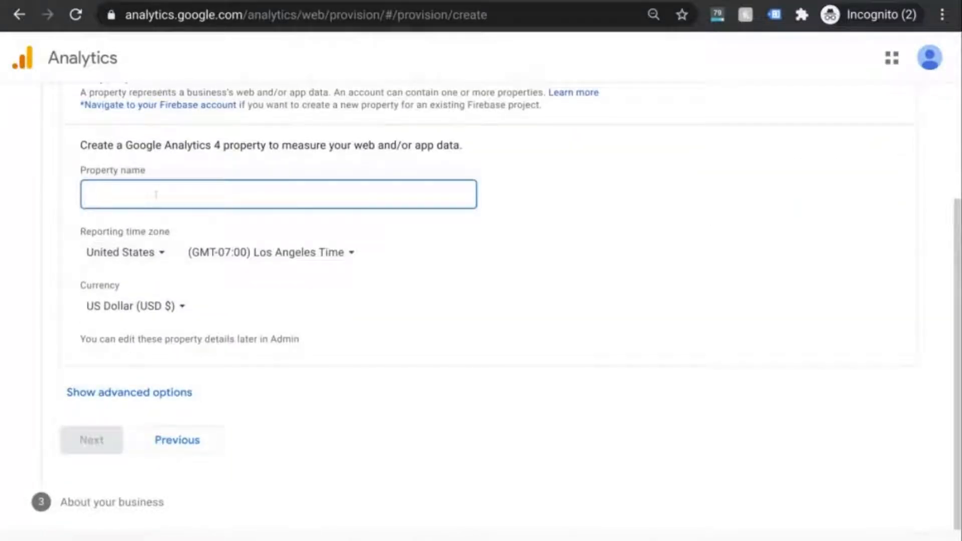
pyautogui.write('Digital Sandbox Websi')
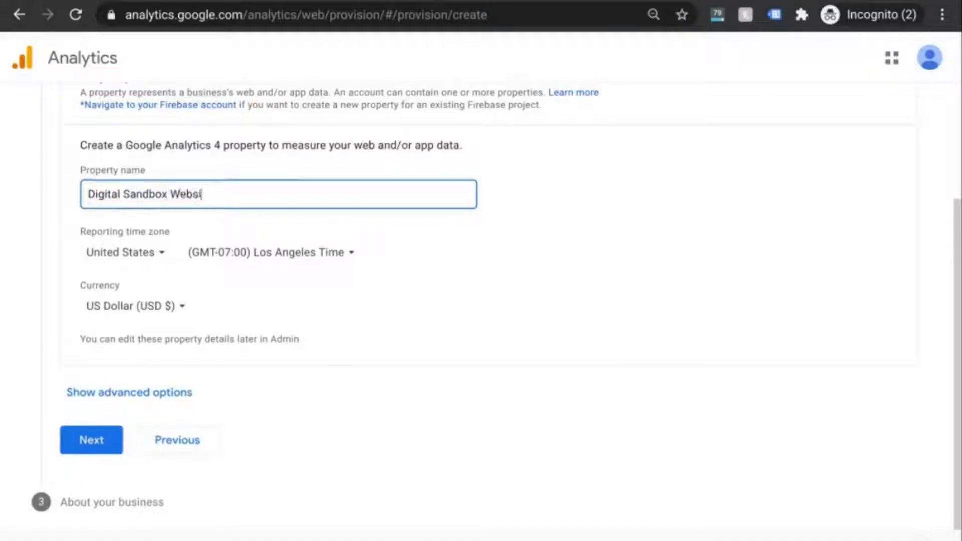
pyautogui.write('te')
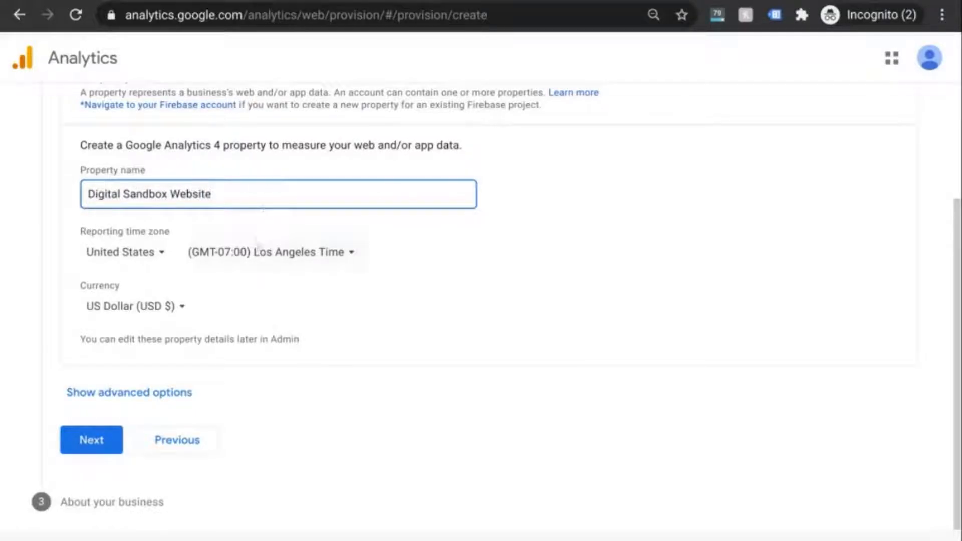
# Set the reporting time zone to New York and enable a Universal Analytics property.
pyautogui.click(270, 252)
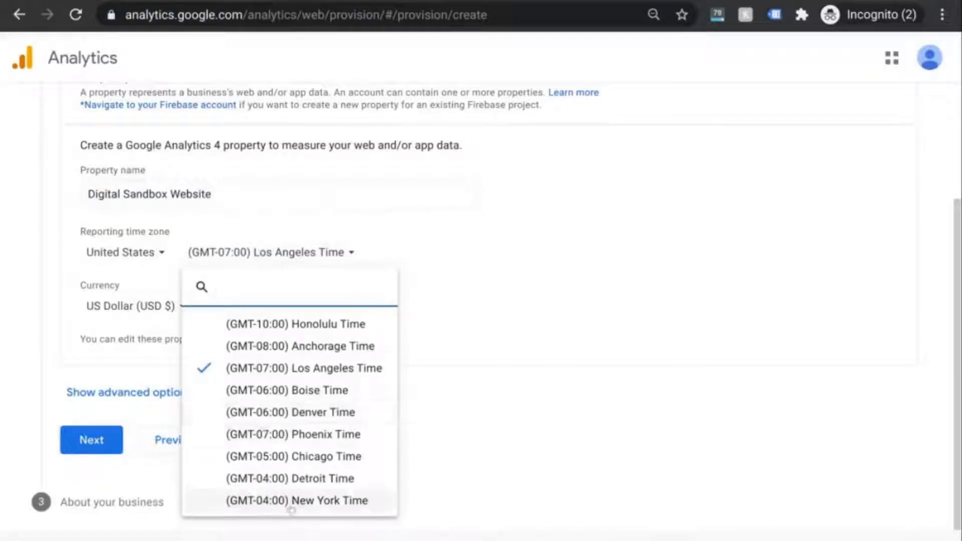
pyautogui.click(297, 500)
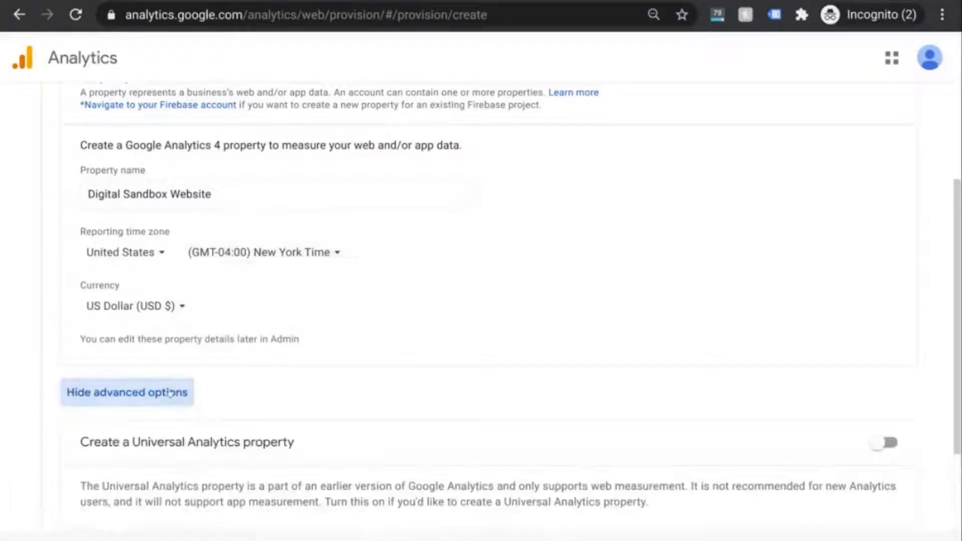
pyautogui.scroll(-3)
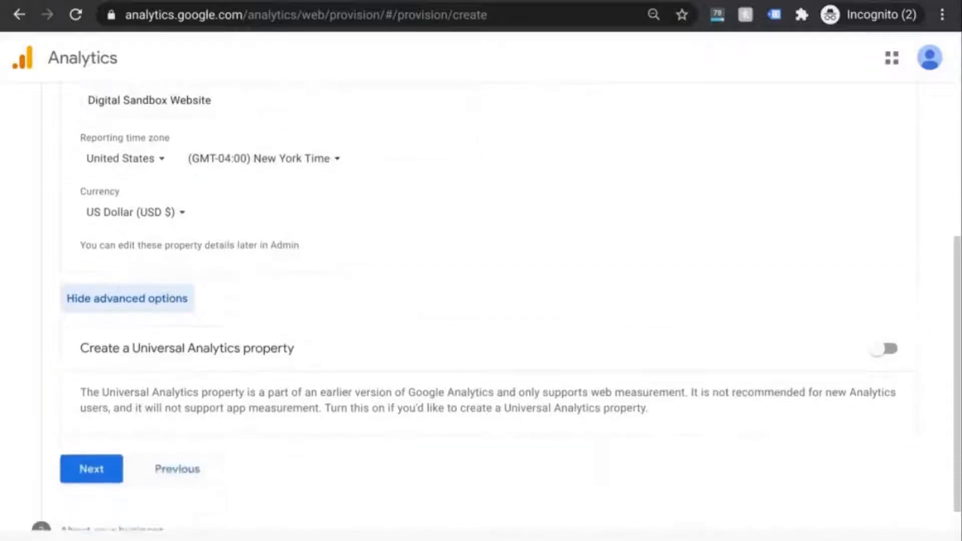
pyautogui.scroll(-3)
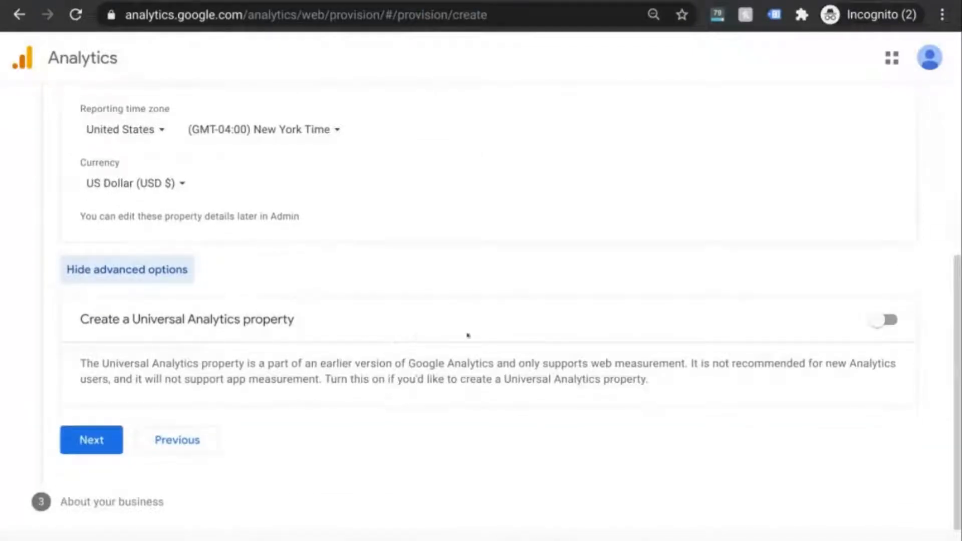
pyautogui.click(882, 319)
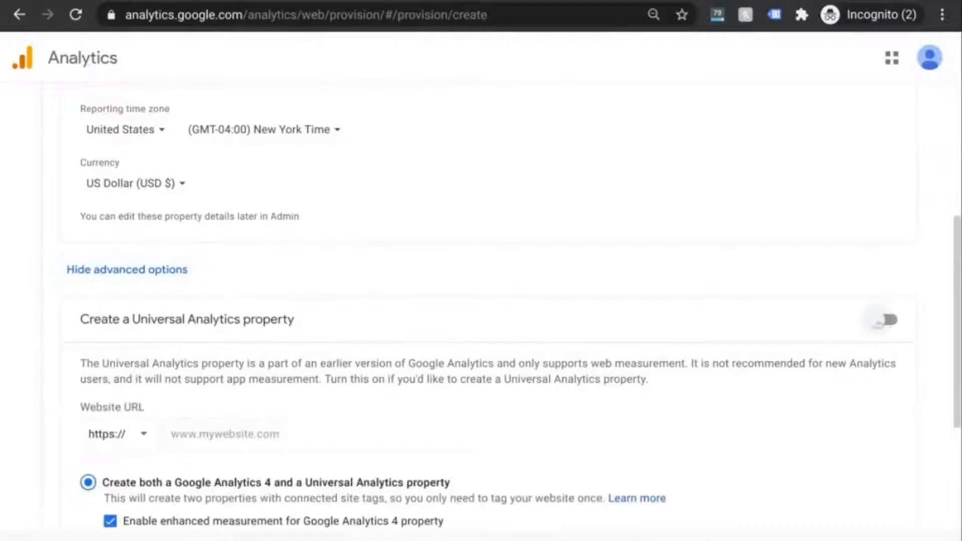
pyautogui.click(880, 320)
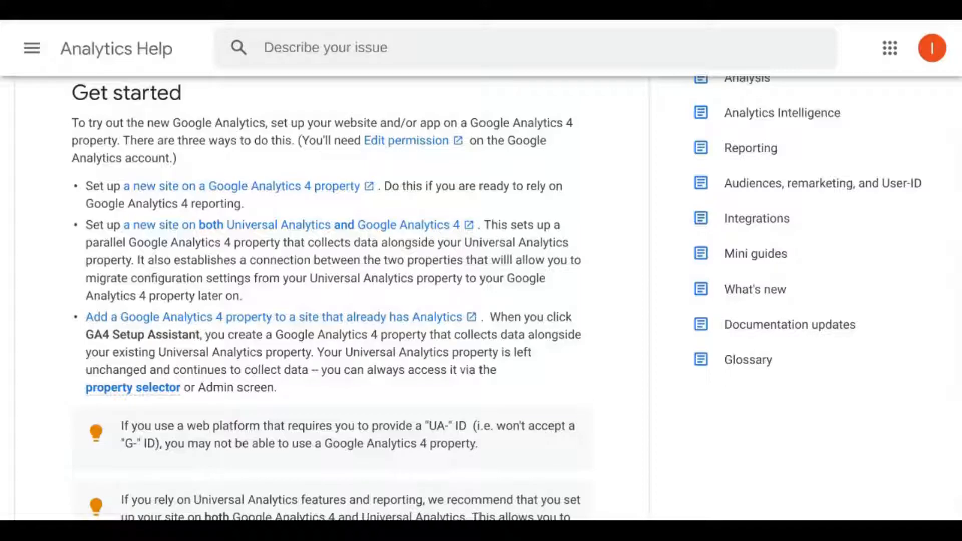
pyautogui.moveTo(85, 224); pyautogui.dragTo(257, 278)
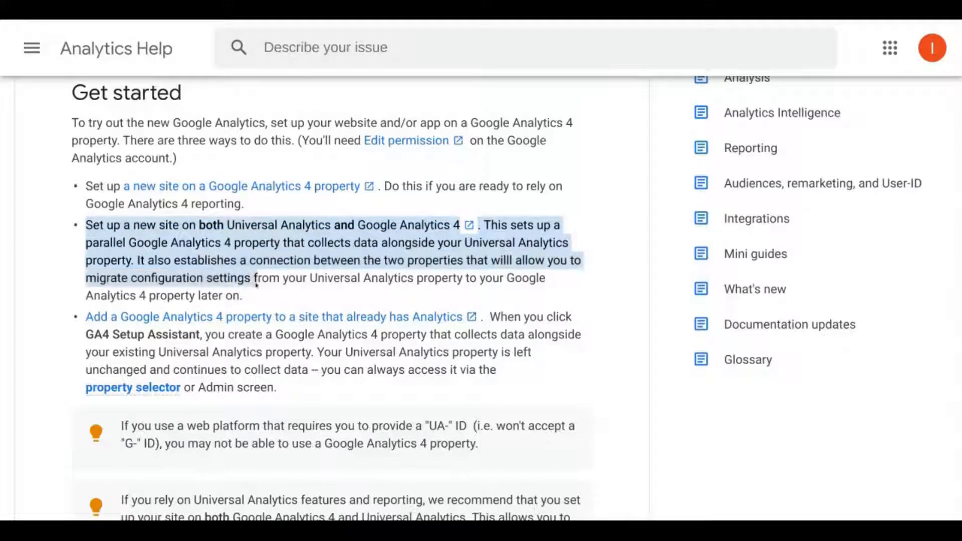
pyautogui.moveTo(251, 277); pyautogui.dragTo(243, 295)
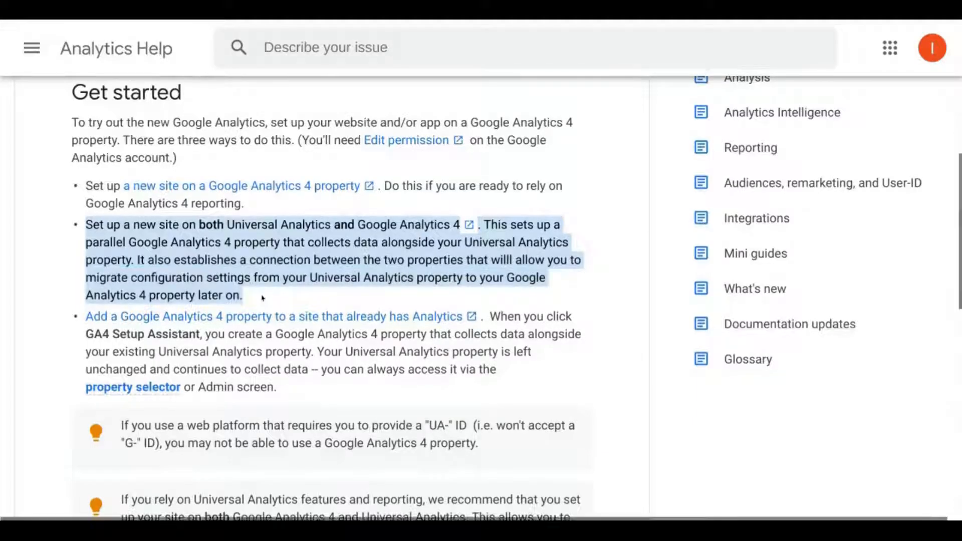
pyautogui.scroll(-3)
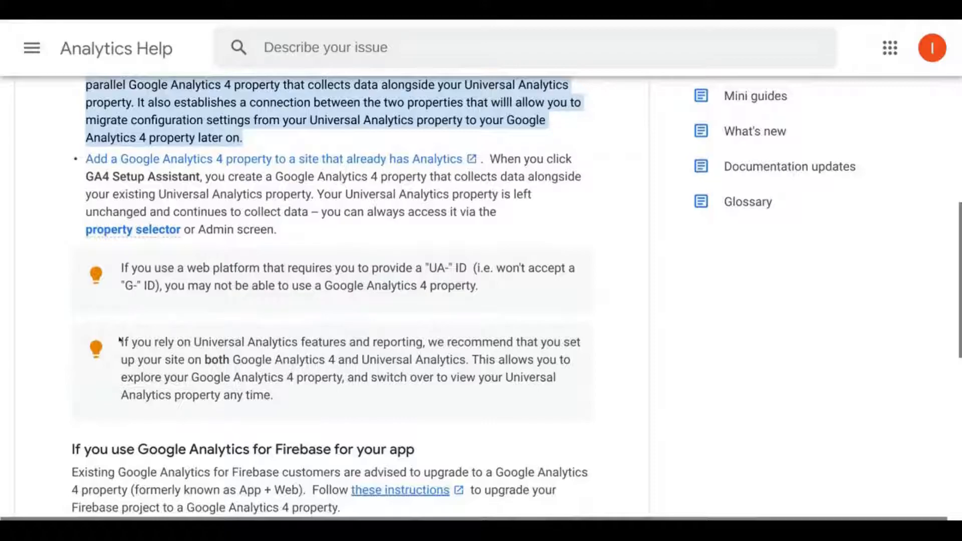
pyautogui.scroll(-3)
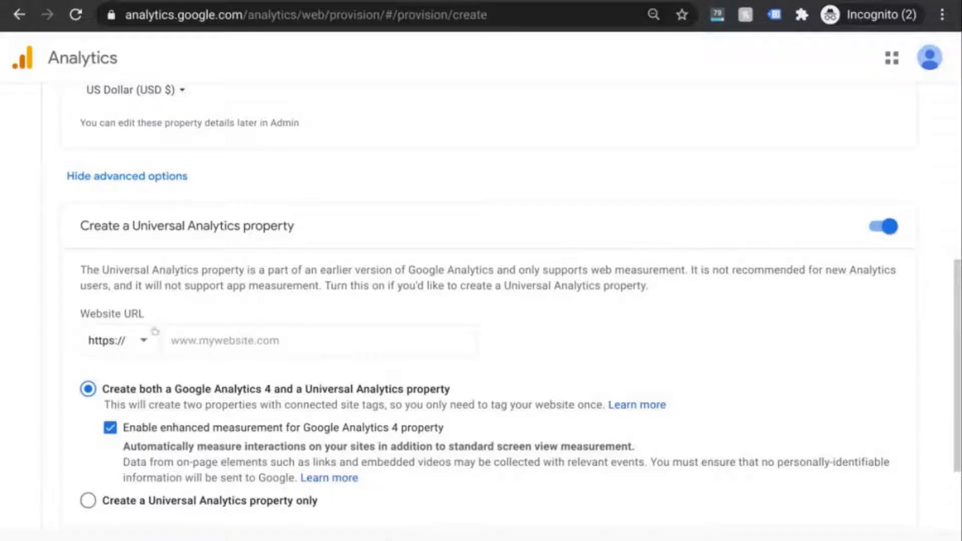
pyautogui.click(121, 340)
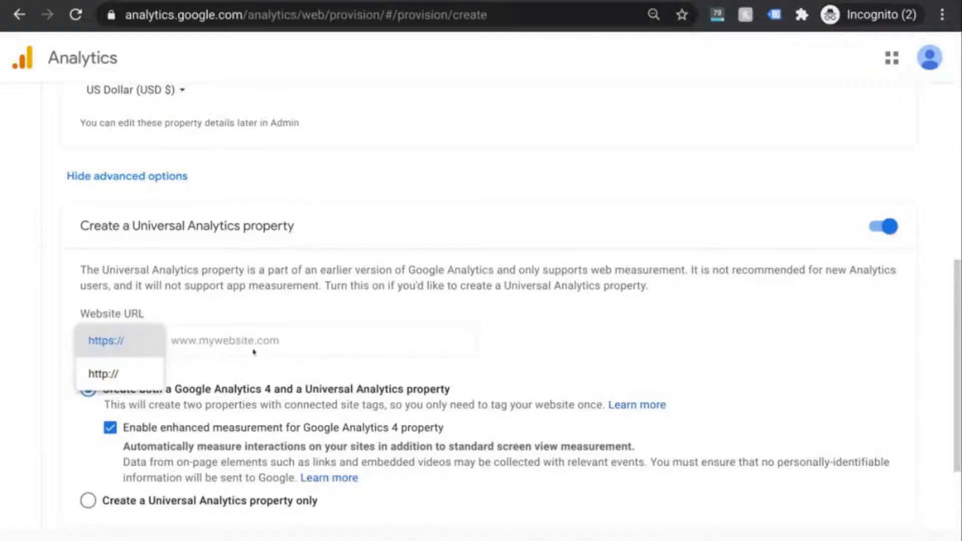
pyautogui.write('https://digital-learning-sandbox.blogspot.com/')
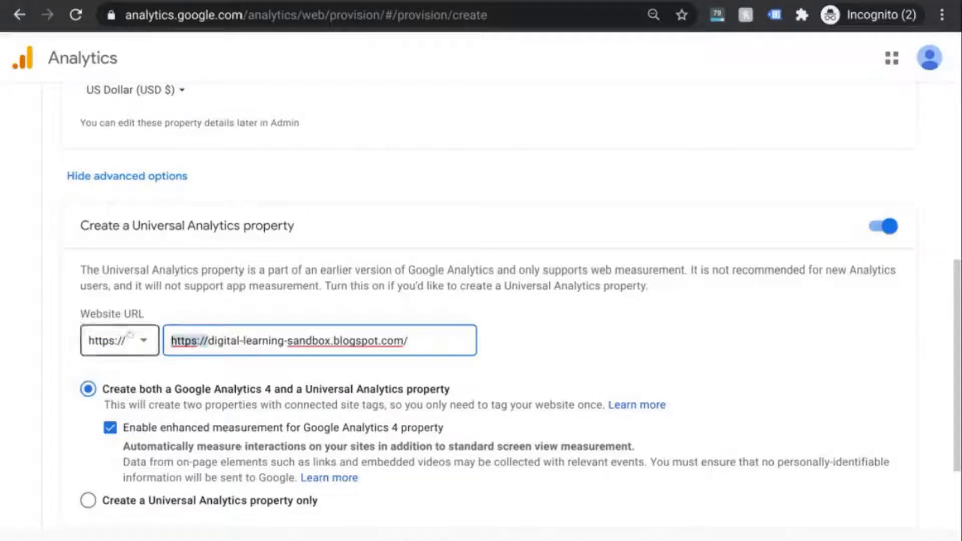
pyautogui.scroll(-3)
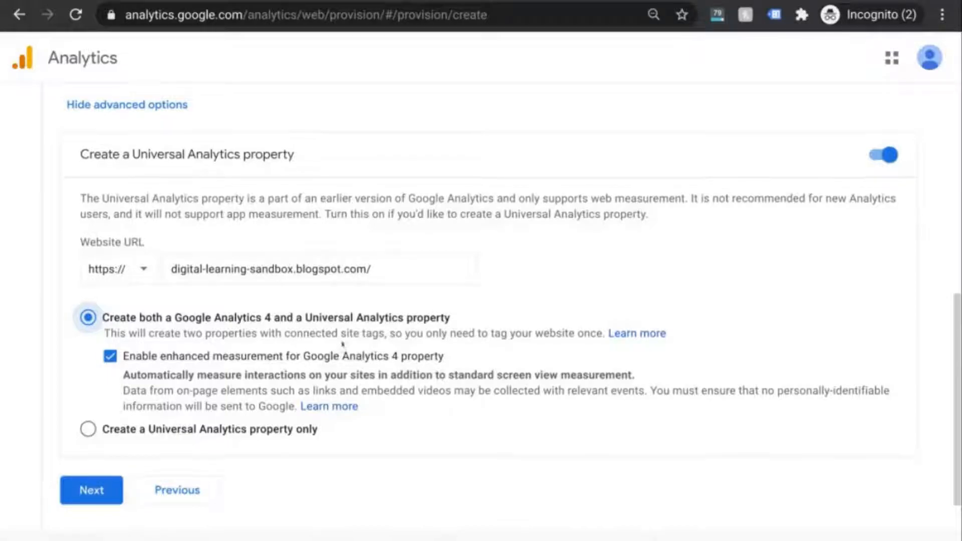
pyautogui.scroll(-3)
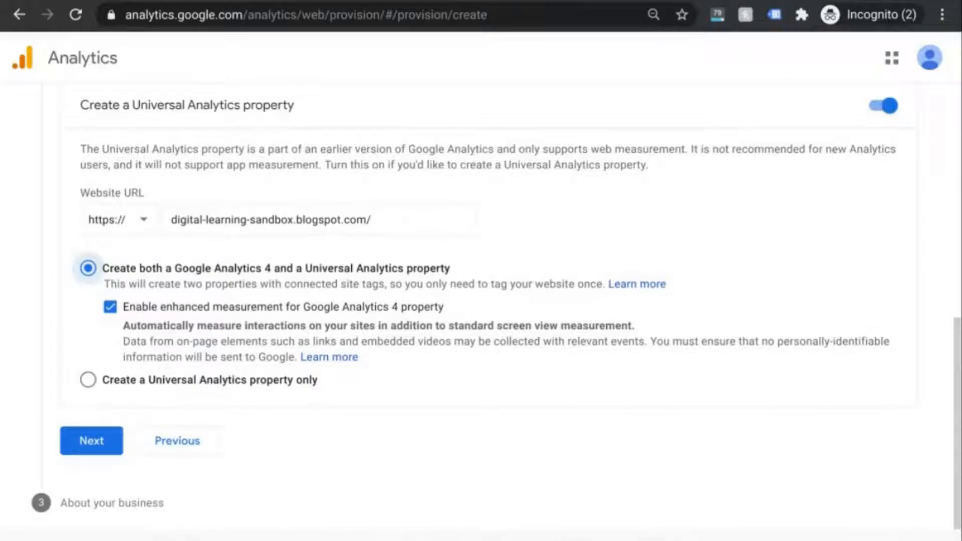
pyautogui.moveTo(296, 341); pyautogui.dragTo(428, 341)
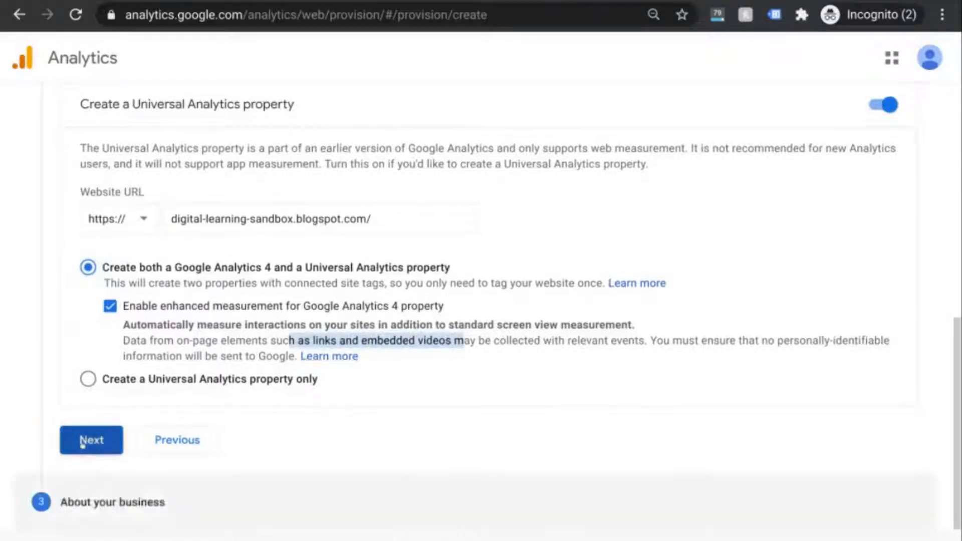
# Create the account and tick the Data Processing and Data Protection Terms boxes.
pyautogui.click(91, 440)
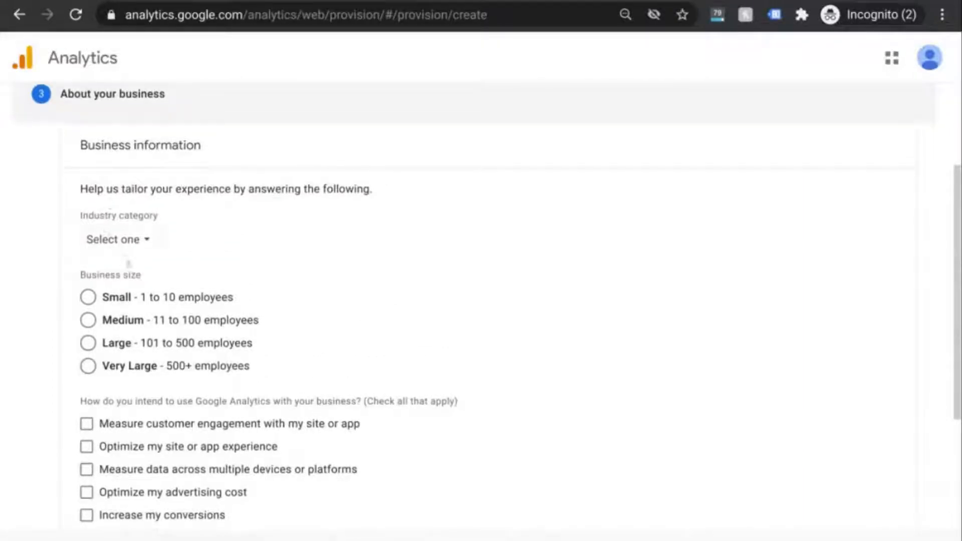
pyautogui.scroll(-3)
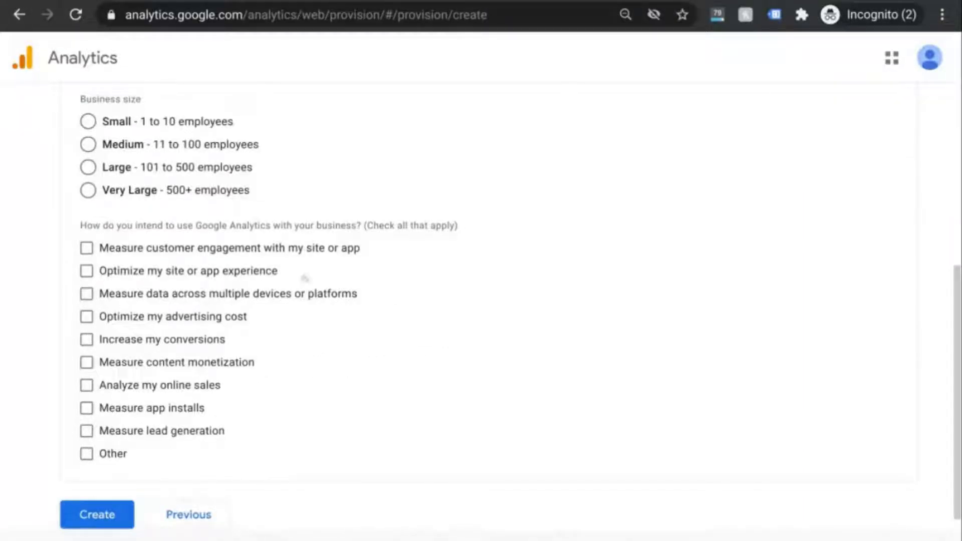
pyautogui.click(96, 514)
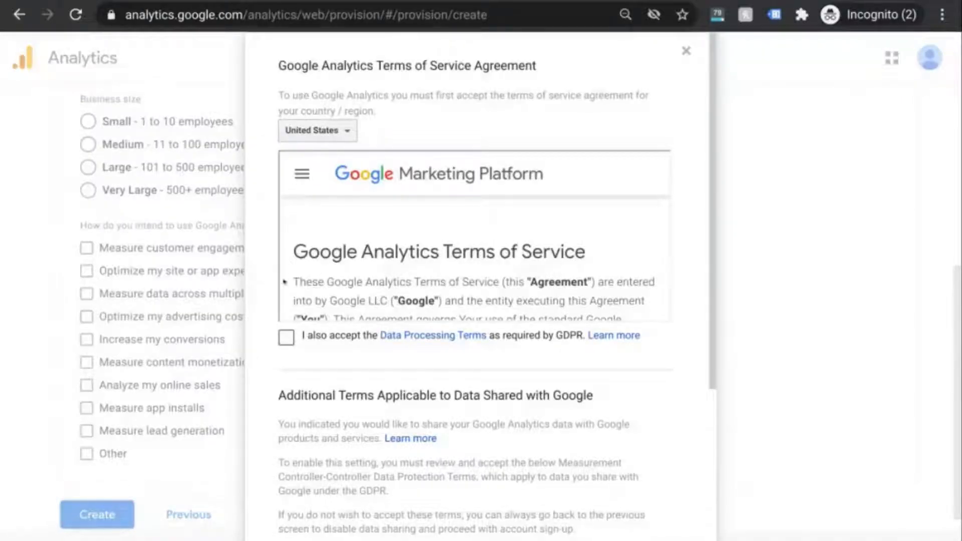
pyautogui.scroll(-3)
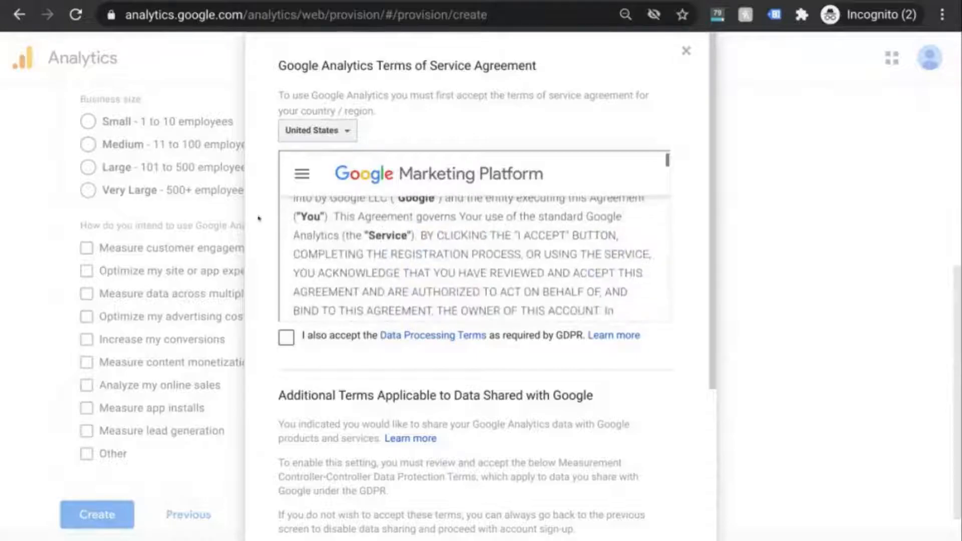
pyautogui.click(286, 335)
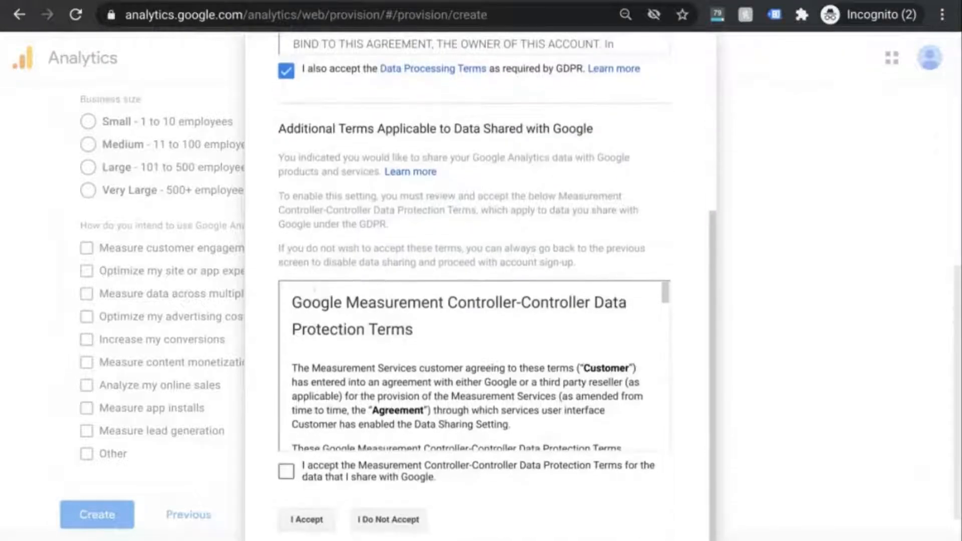
pyautogui.click(286, 471)
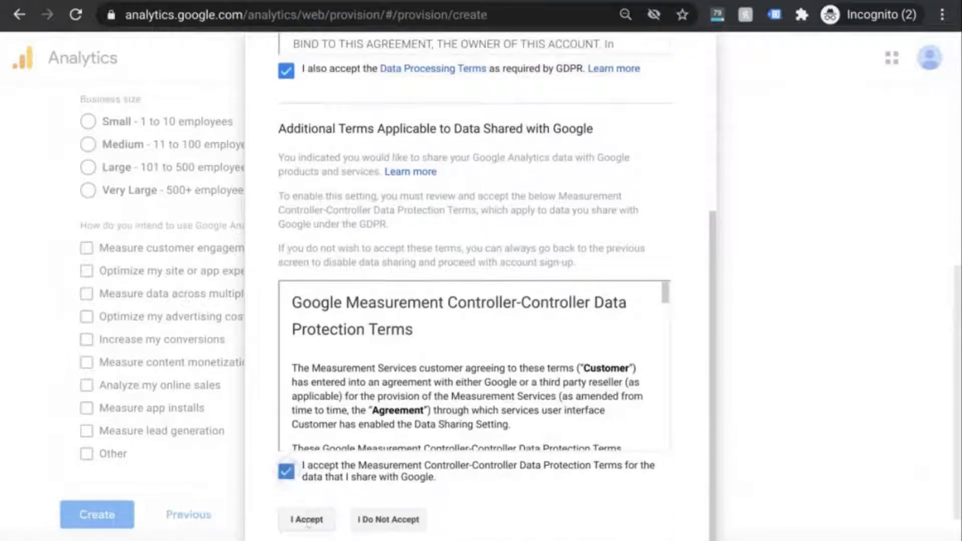
# Accept the terms of service and save email preferences to reach the web stream details.
pyautogui.click(306, 519)
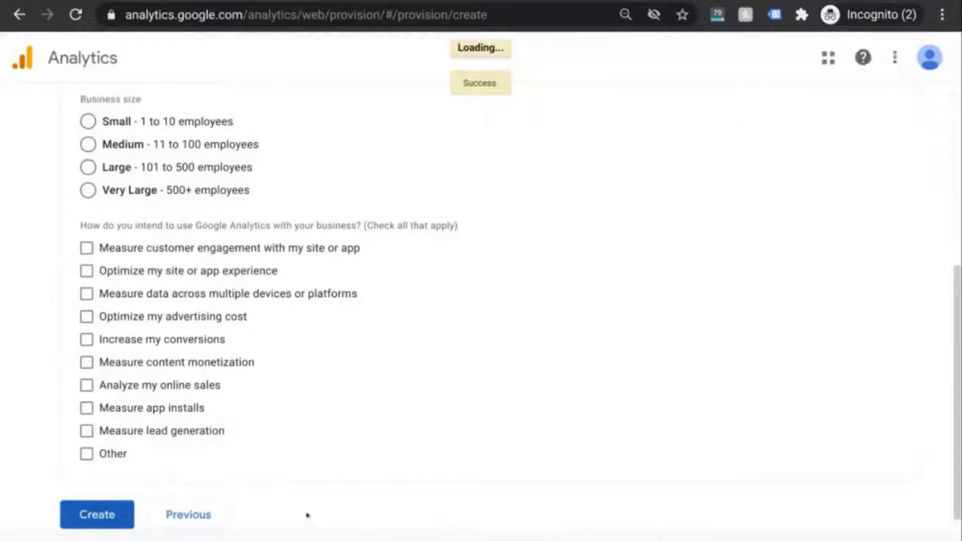
pyautogui.click(96, 514)
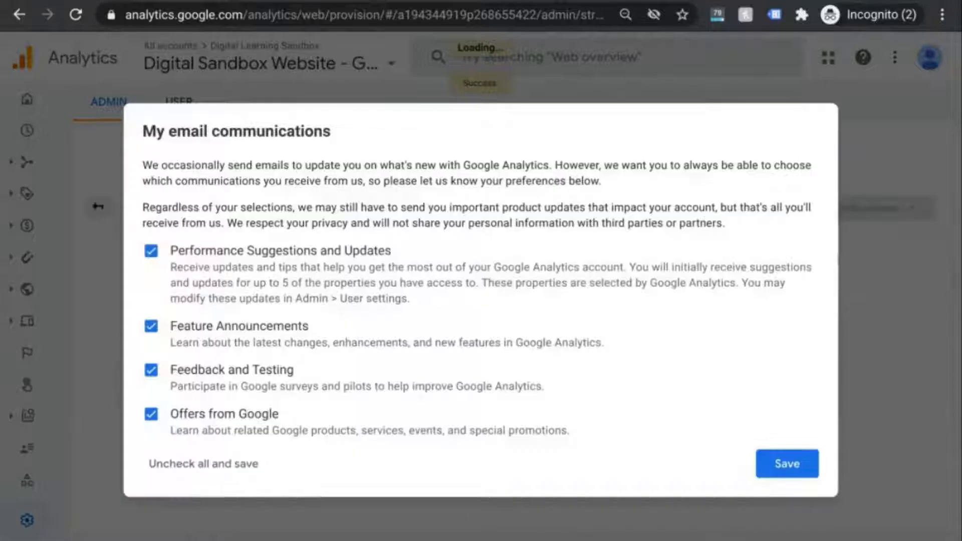
pyautogui.click(787, 463)
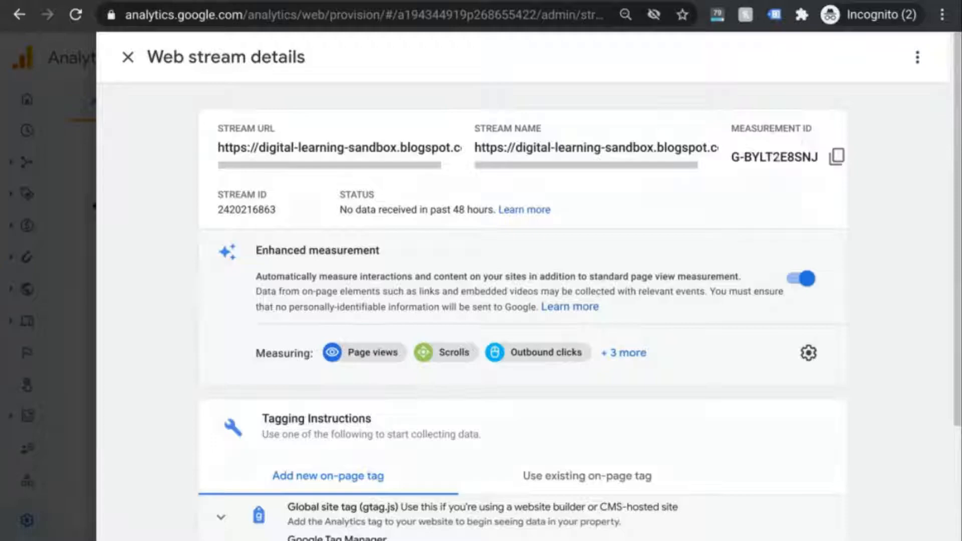
# Expand '+ 3 more' to list all six enhanced measurement events.
pyautogui.click(836, 156)
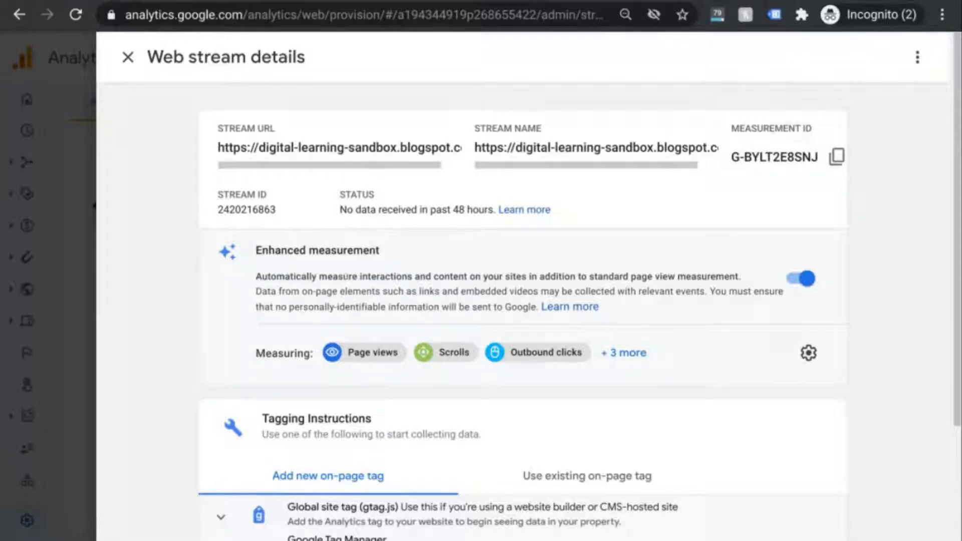
pyautogui.moveTo(470, 270)
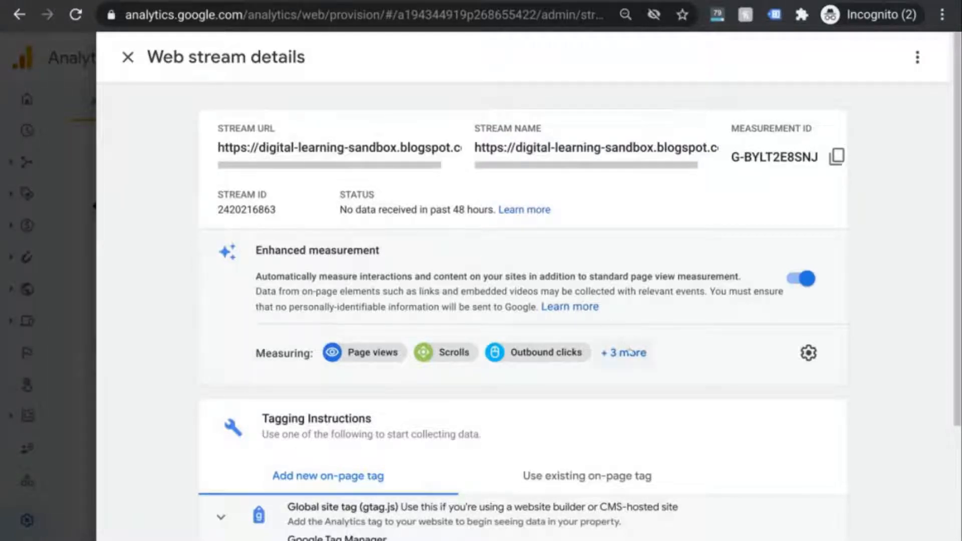
pyautogui.click(622, 353)
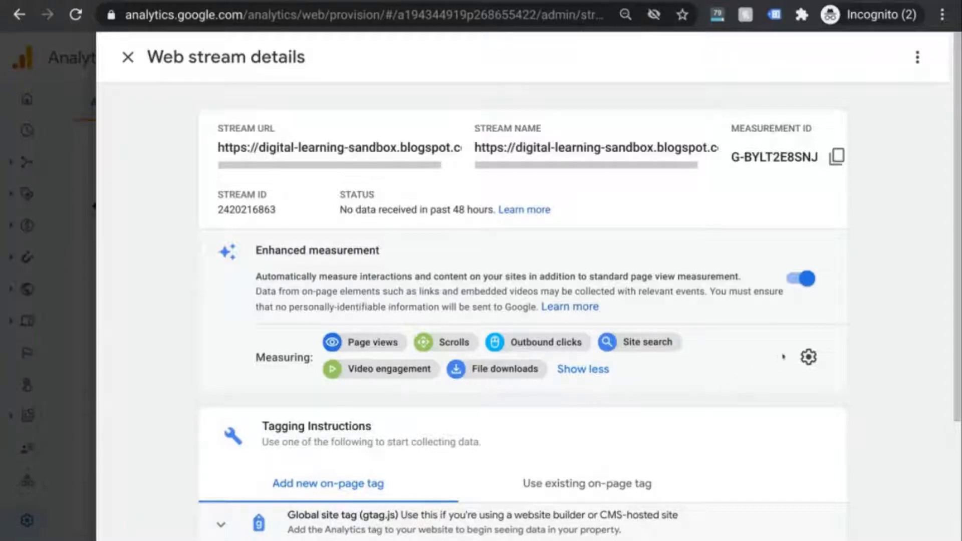
pyautogui.click(809, 358)
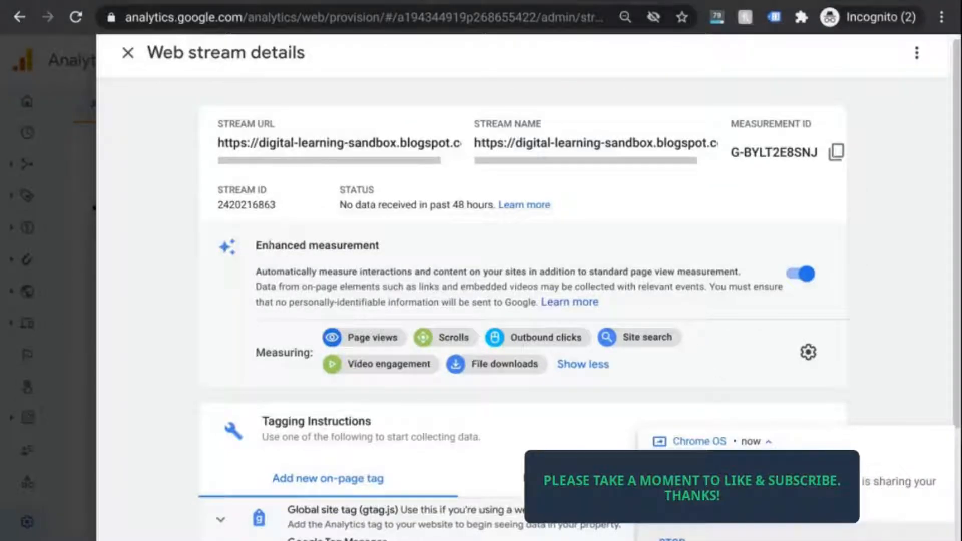
pyautogui.scroll(-3)
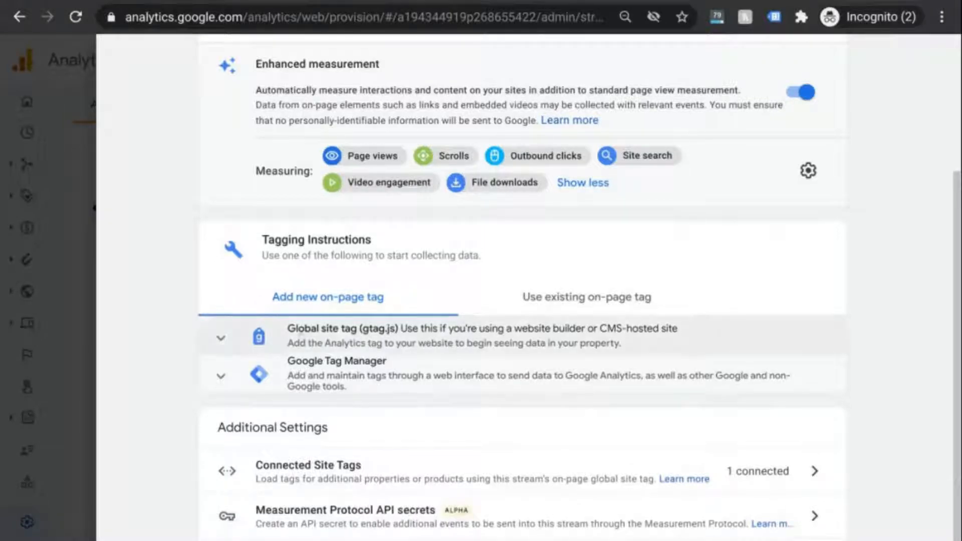
# Expand Global site tag (gtag.js) under Tagging Instructions to view the snippet.
pyautogui.click(220, 337)
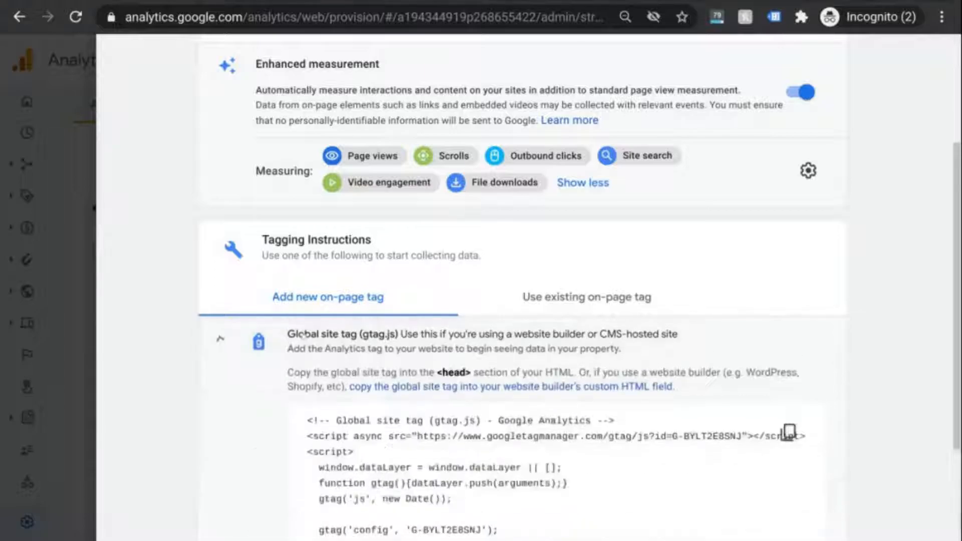
pyautogui.scroll(-3)
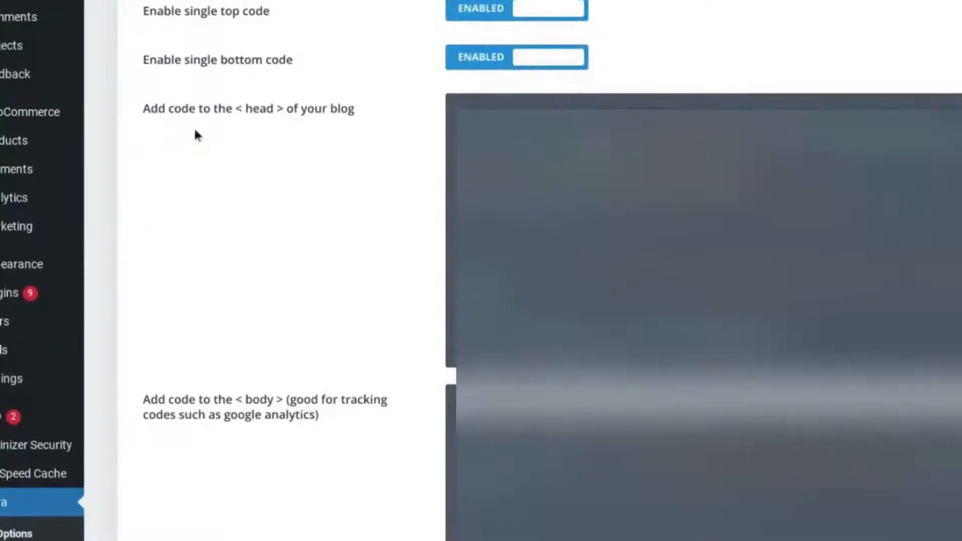
pyautogui.moveTo(145, 123)
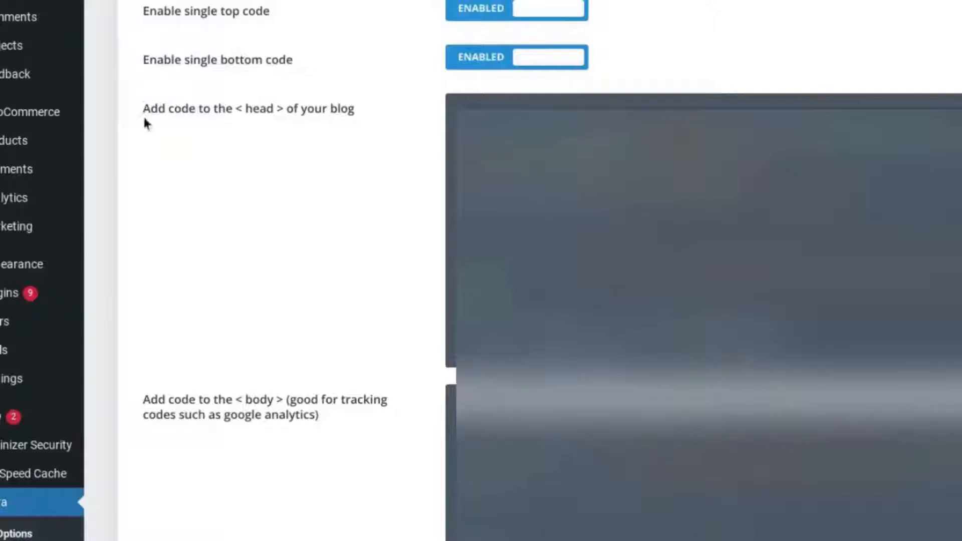
pyautogui.tripleClick(248, 109)
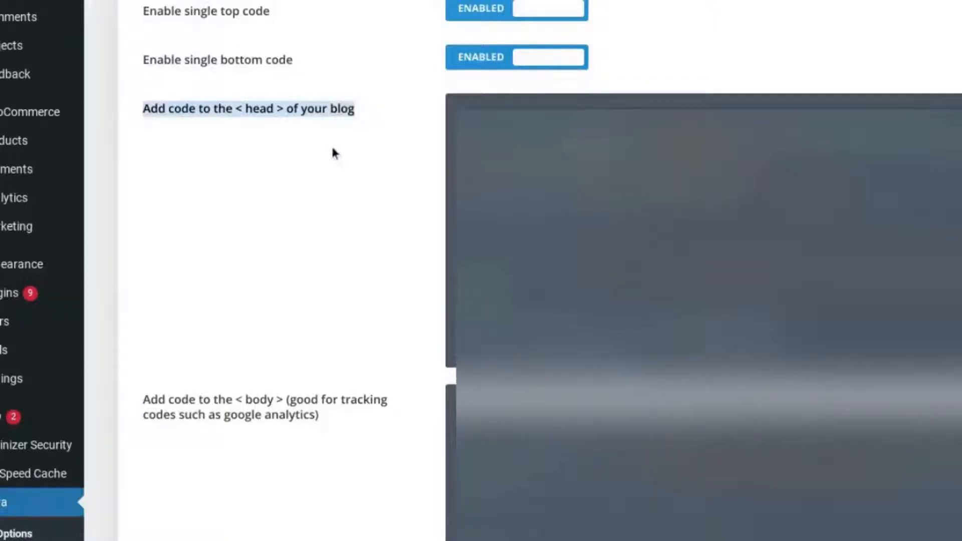
pyautogui.moveTo(369, 196)
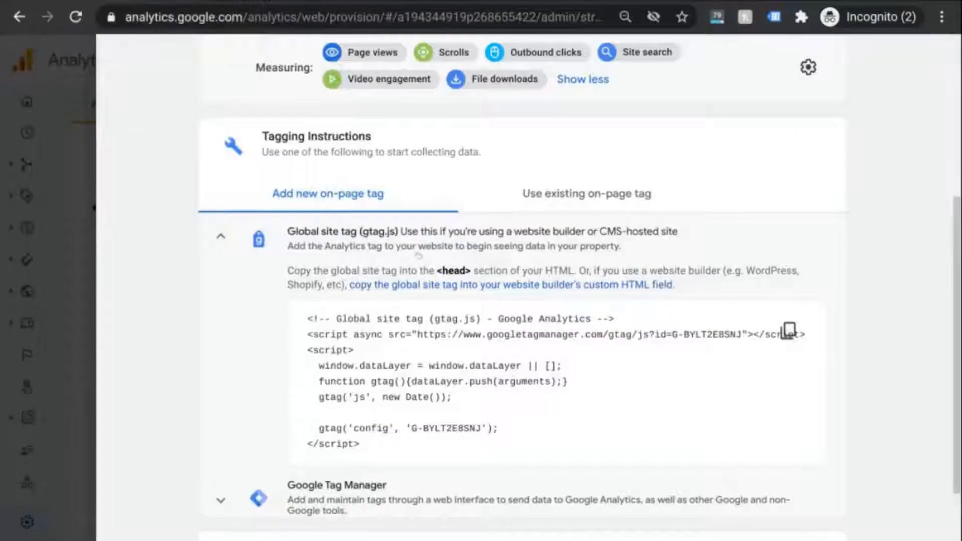
# Expand the Google Tag Manager tagging instructions, then open a new Chrome tab.
pyautogui.scroll(-3)
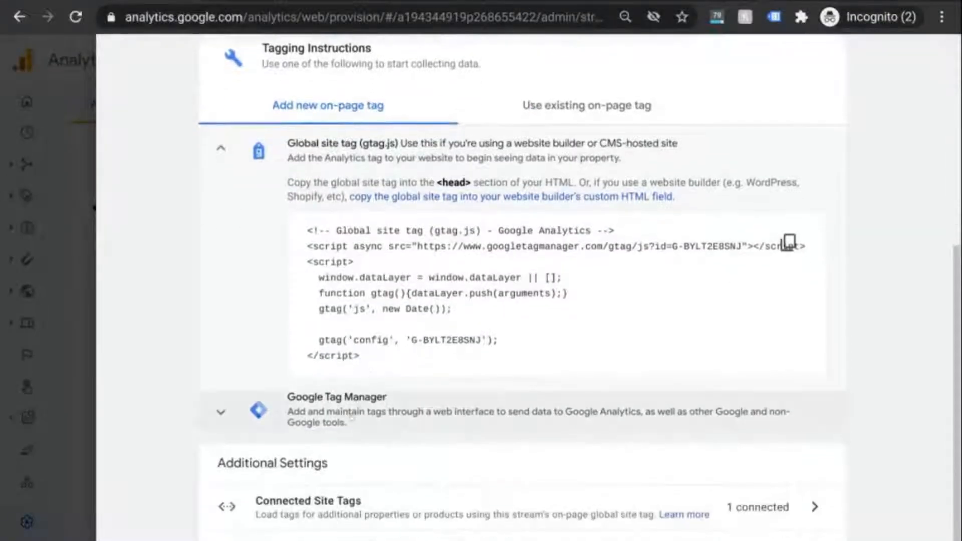
pyautogui.click(221, 411)
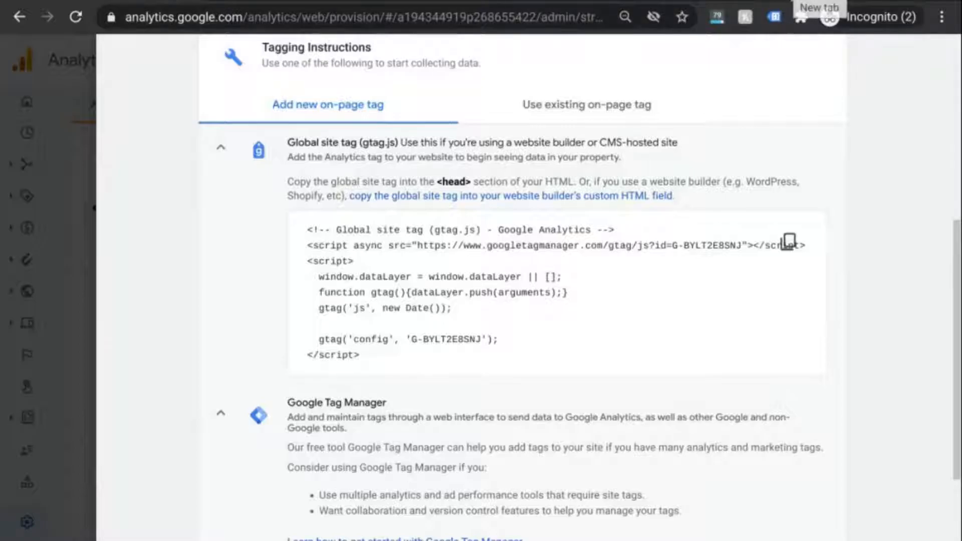
pyautogui.scroll(-3)
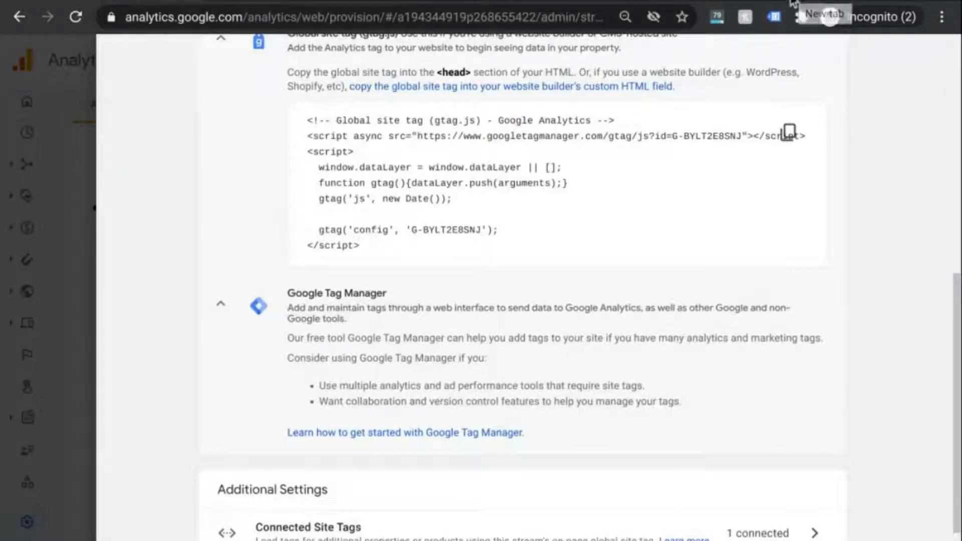
pyautogui.click(825, 13)
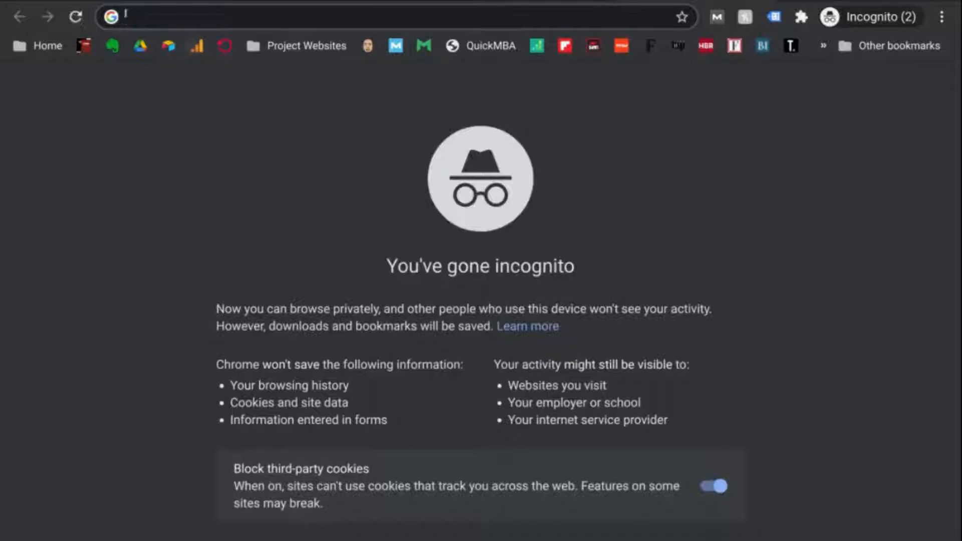
# Go to Tag Manager and start creating a new account.
pyautogui.write('taga')
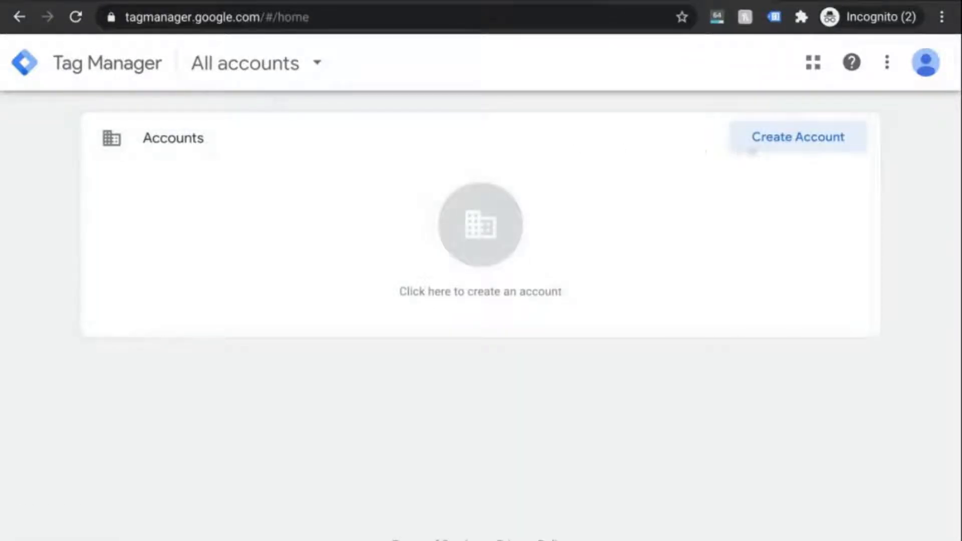
pyautogui.click(797, 137)
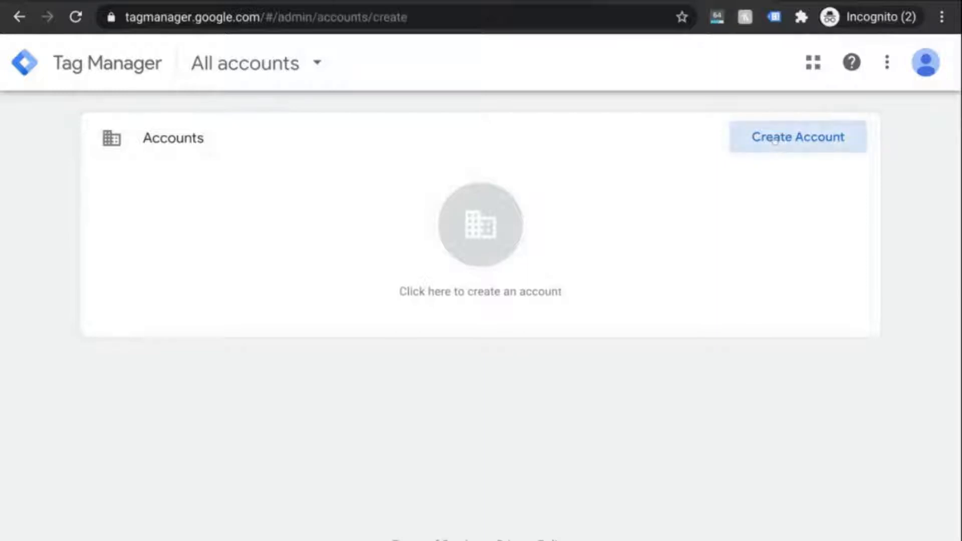
pyautogui.click(797, 137)
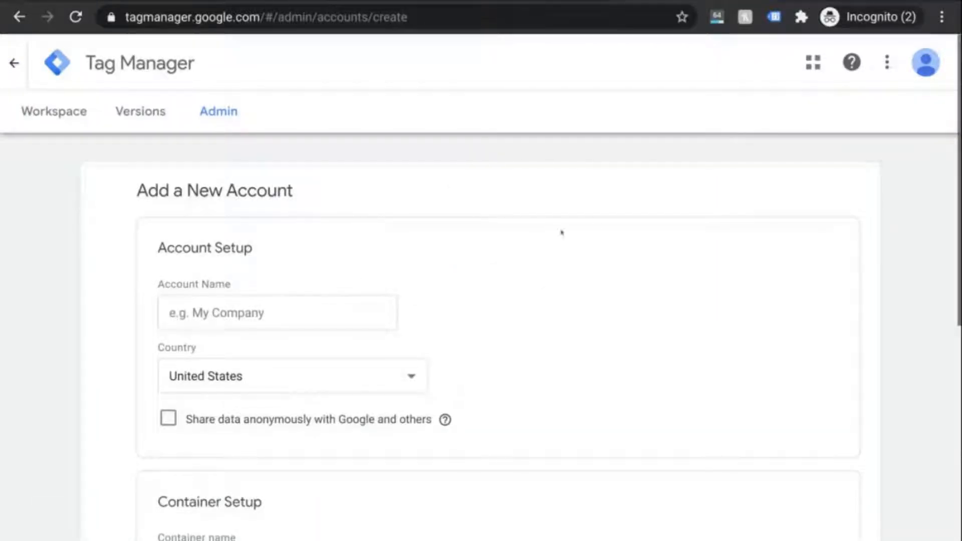
pyautogui.click(277, 311)
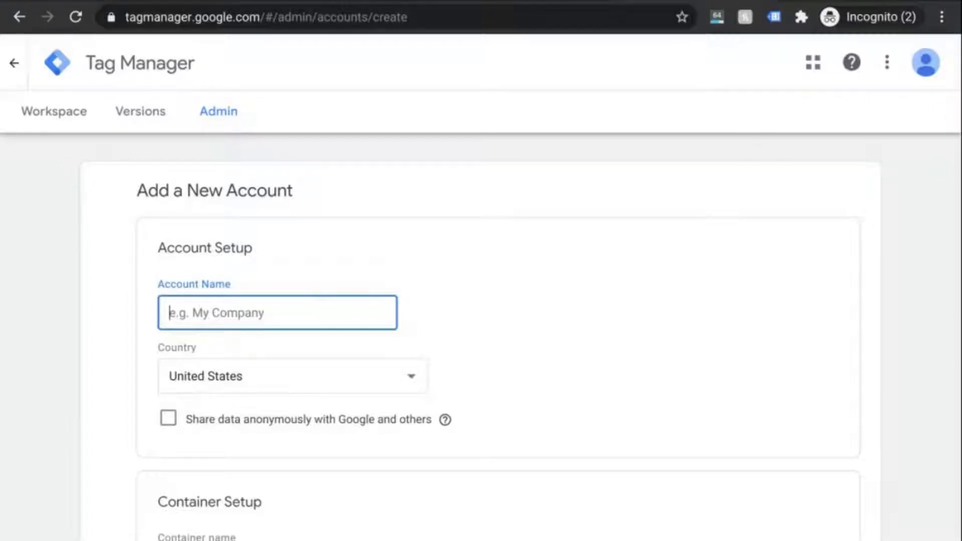
# Name the account 'Digital Learning Sandbox' and the container 'Digital Sandbox Website'.
pyautogui.write('Digital Learning')
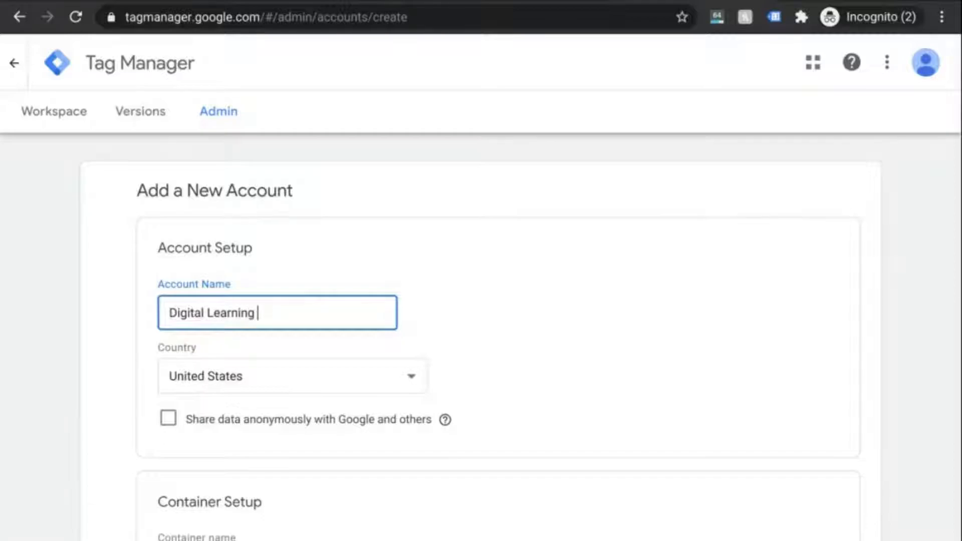
pyautogui.write('Sandbox')
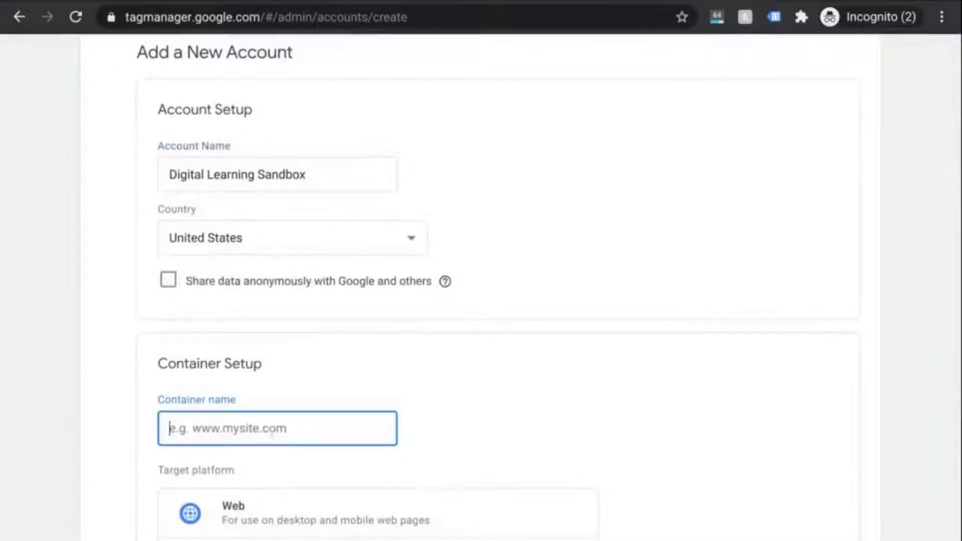
pyautogui.write('Digital')
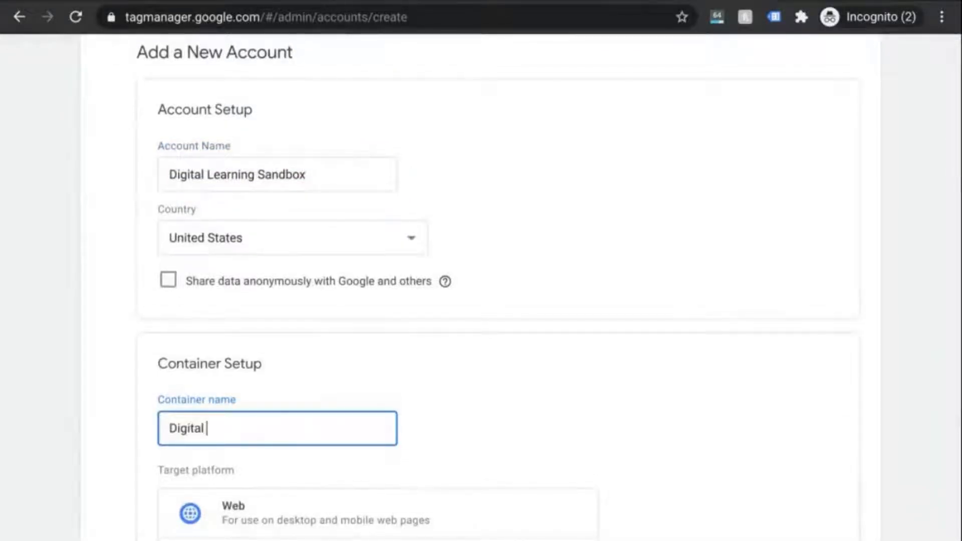
pyautogui.write('Sandbox Website')
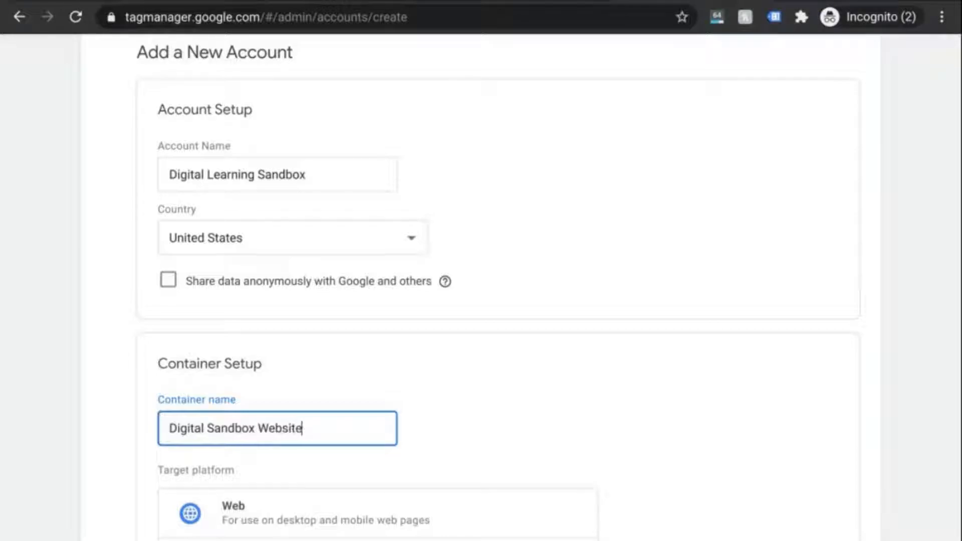
pyautogui.scroll(-3)
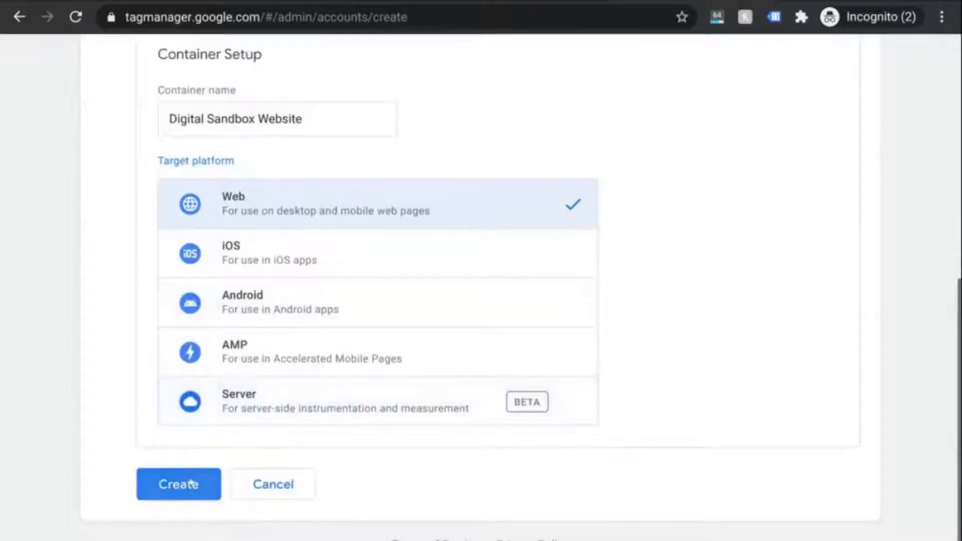
# Create the account and container, accepting the Tag Manager terms of service.
pyautogui.click(178, 484)
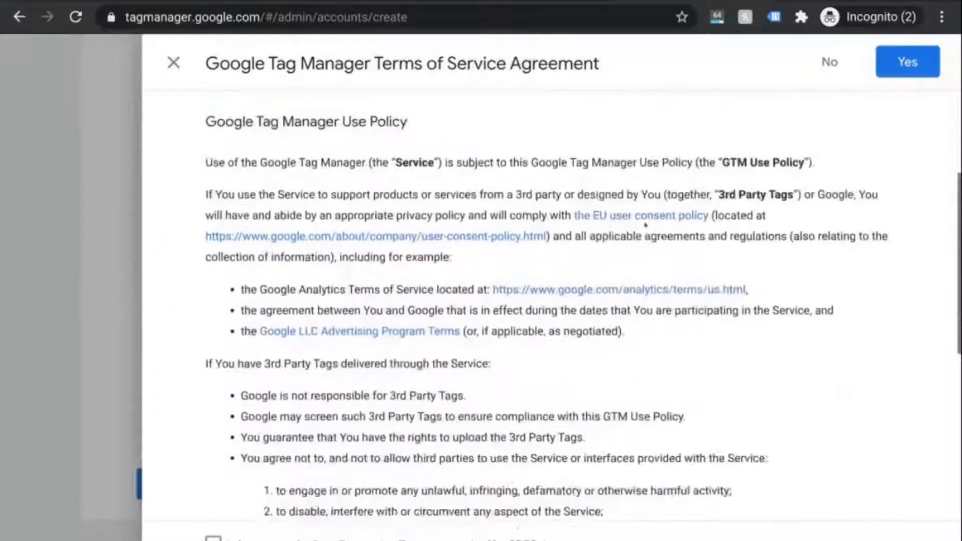
pyautogui.scroll(-3)
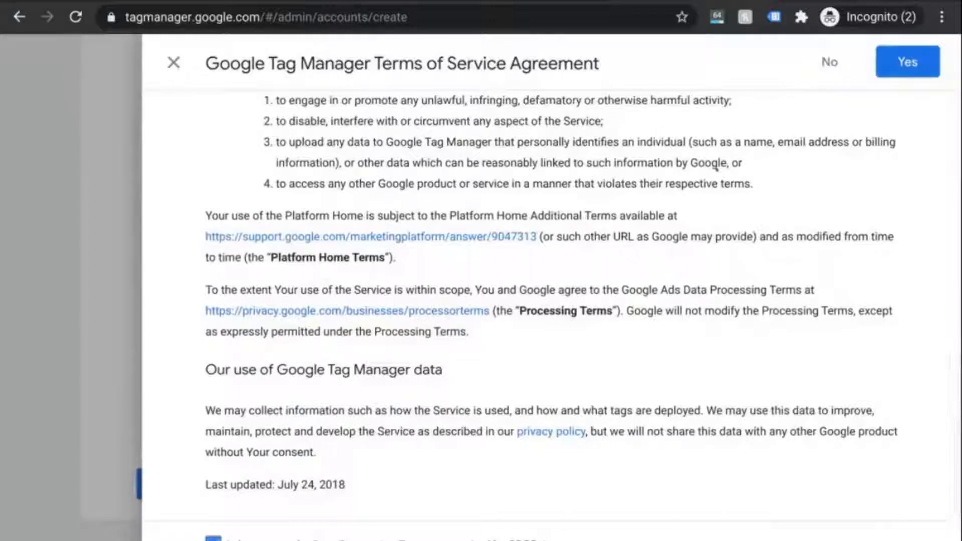
pyautogui.click(907, 61)
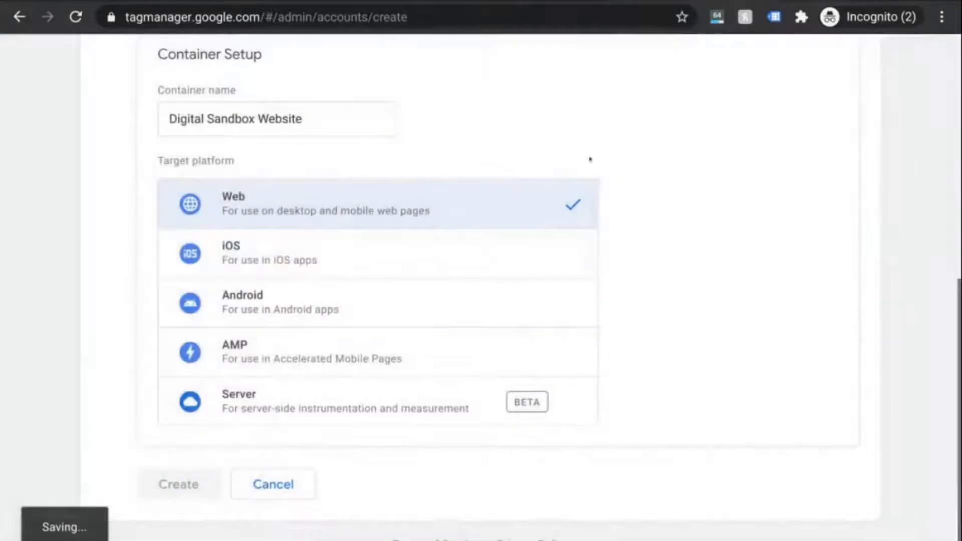
pyautogui.click(179, 484)
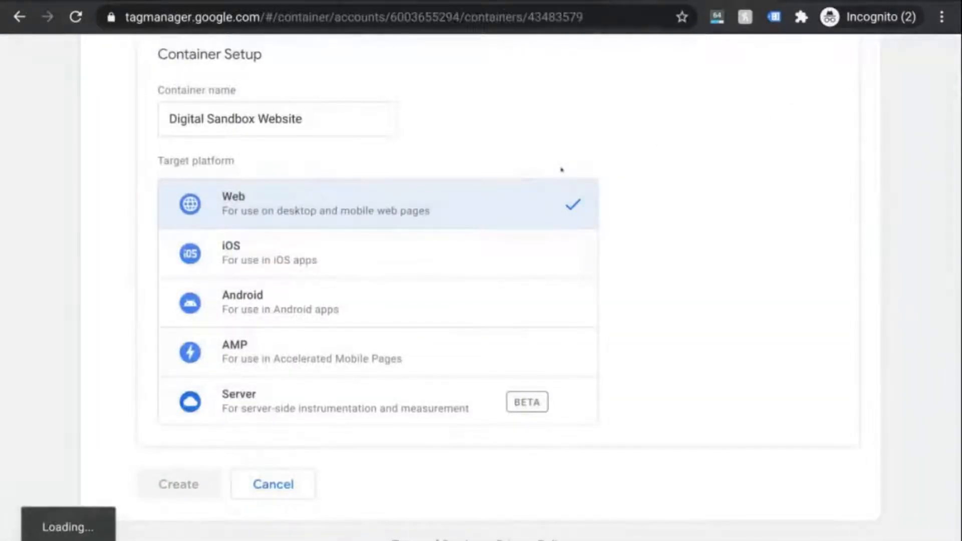
pyautogui.click(178, 484)
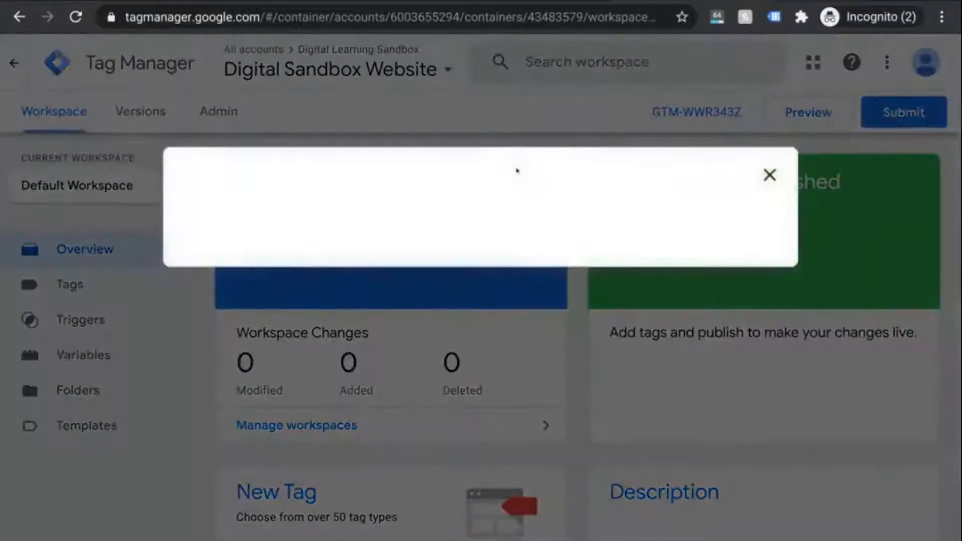
# Copy the head and body install snippets for container GTM-WWR343Z.
pyautogui.click(756, 272)
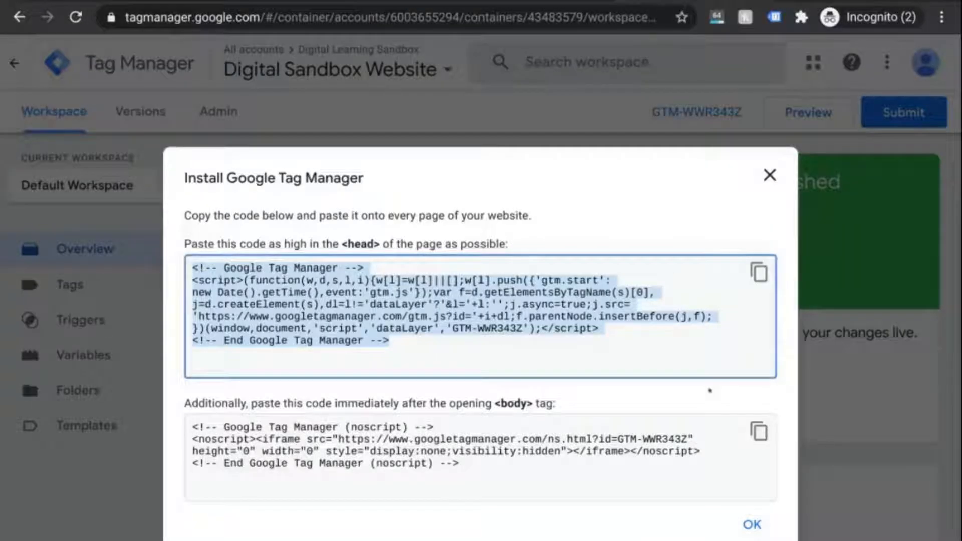
pyautogui.click(758, 432)
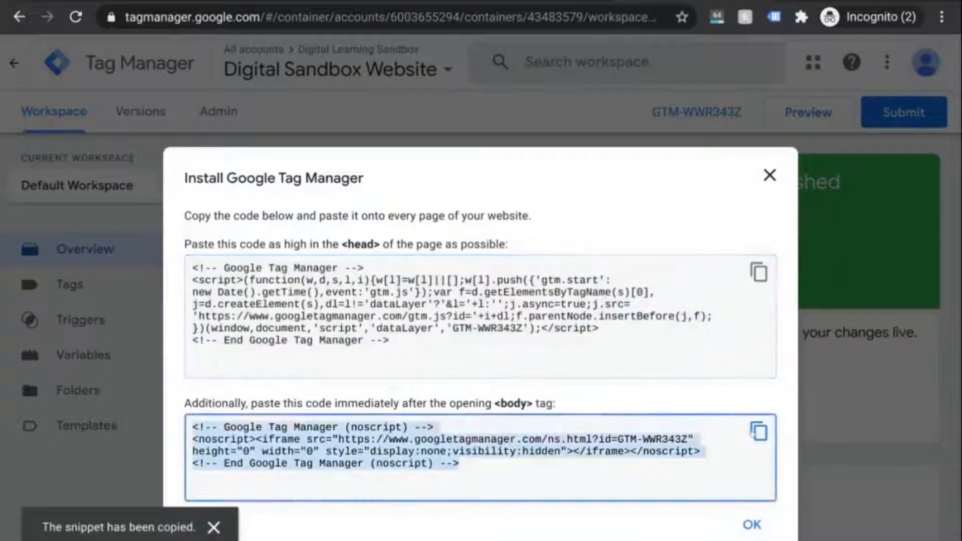
pyautogui.click(758, 431)
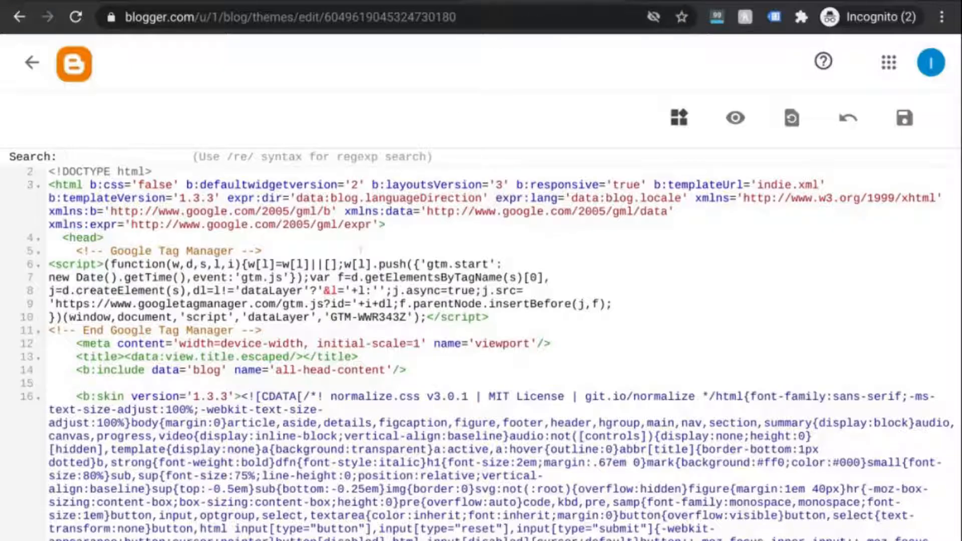
# Search the Blogger theme HTML for <body> and scroll to it.
pyautogui.write('<body>')
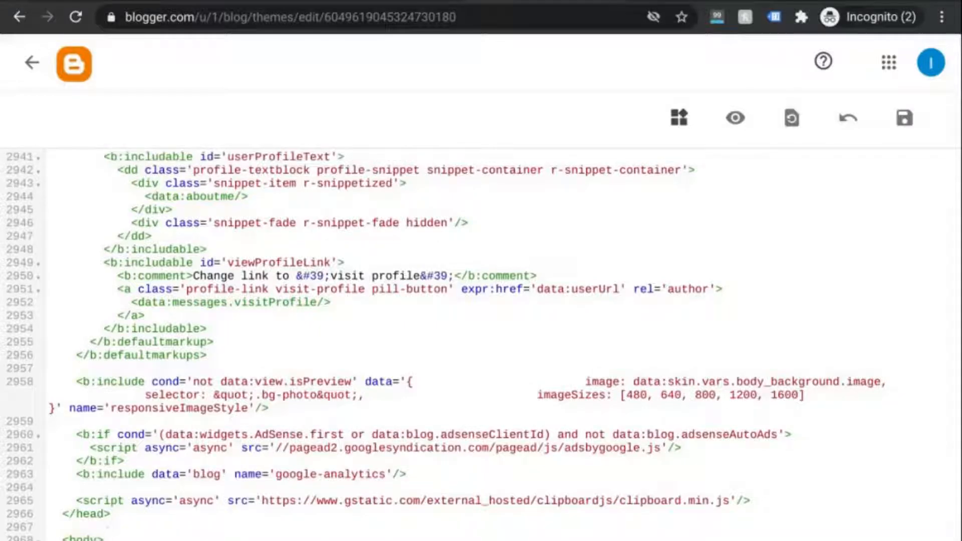
pyautogui.scroll(-3)
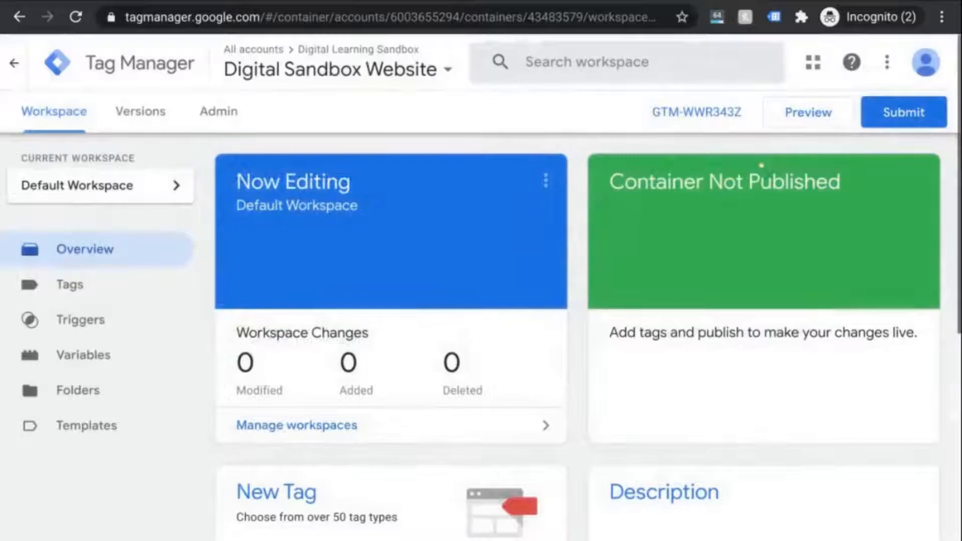
# Add a new tag in Digital Sandbox Website with the GA4 Configuration type.
pyautogui.scroll(-3)
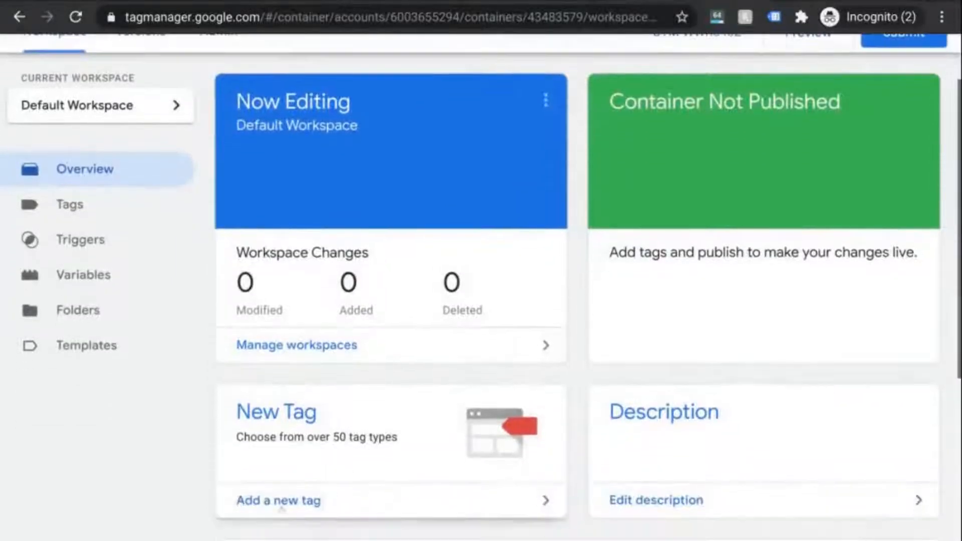
pyautogui.click(278, 501)
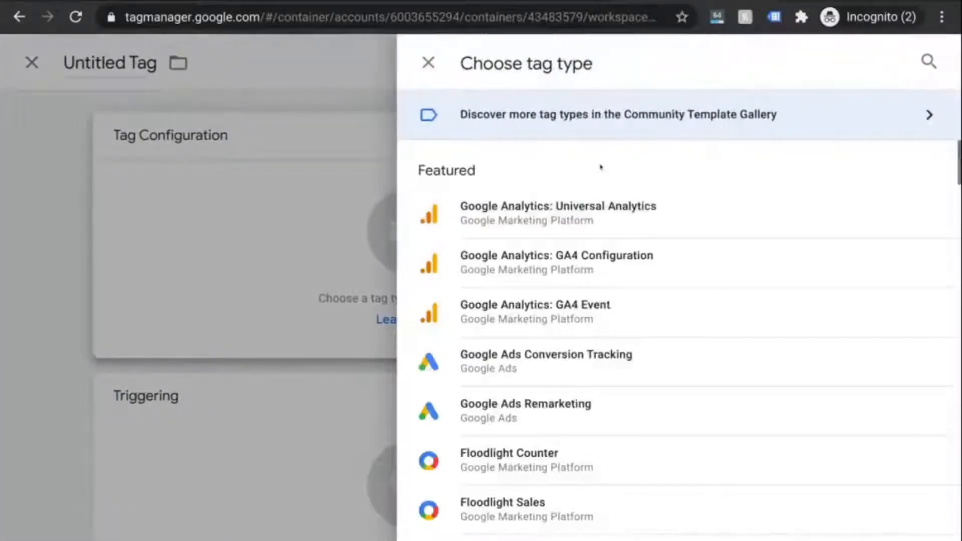
pyautogui.moveTo(556, 262)
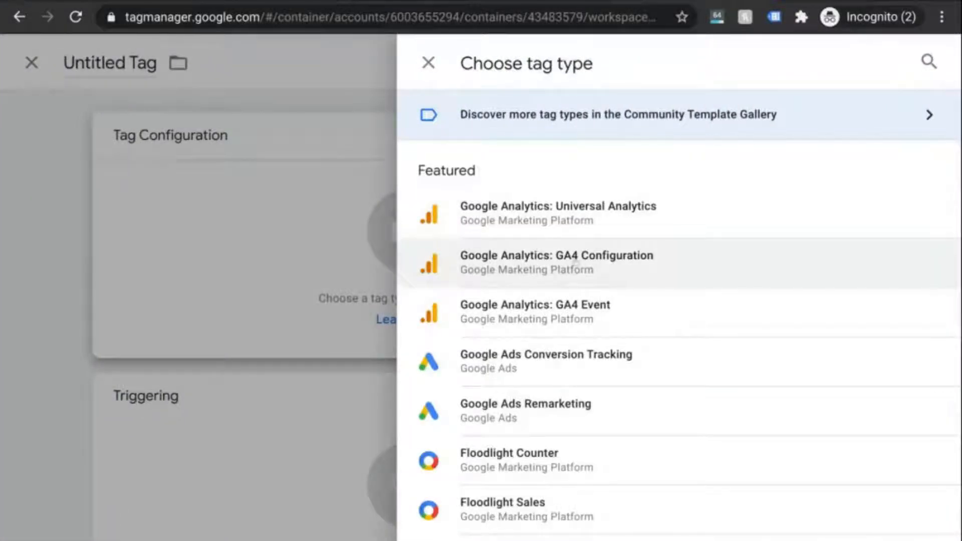
pyautogui.click(555, 262)
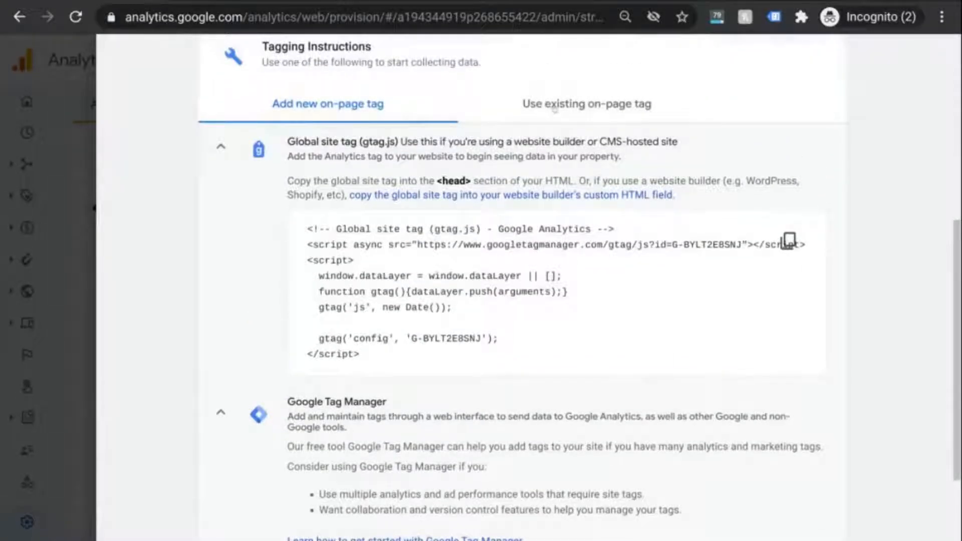
# Copy Measurement ID G-BYLT2E8SNJ from the web stream's Tag Manager setup instructions.
pyautogui.click(585, 103)
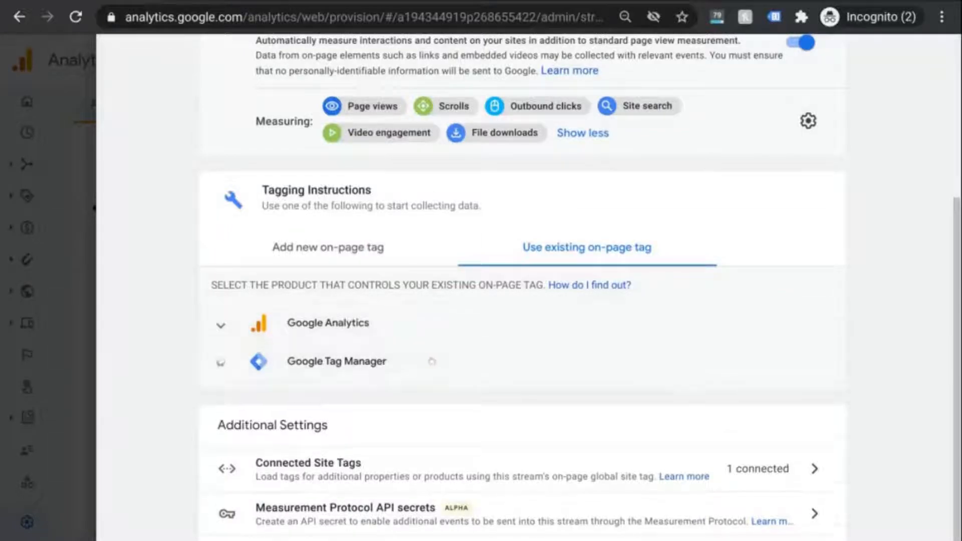
pyautogui.click(337, 360)
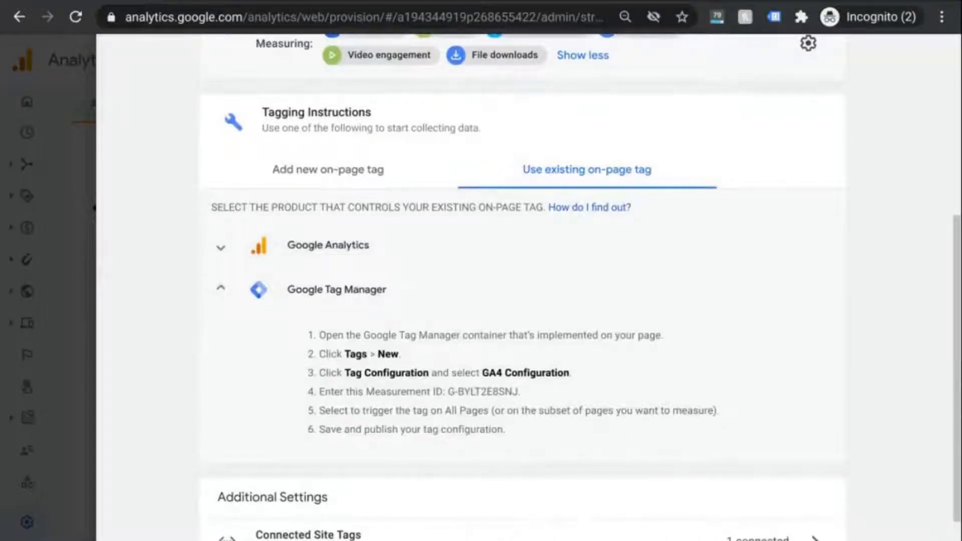
pyautogui.doubleClick(486, 391)
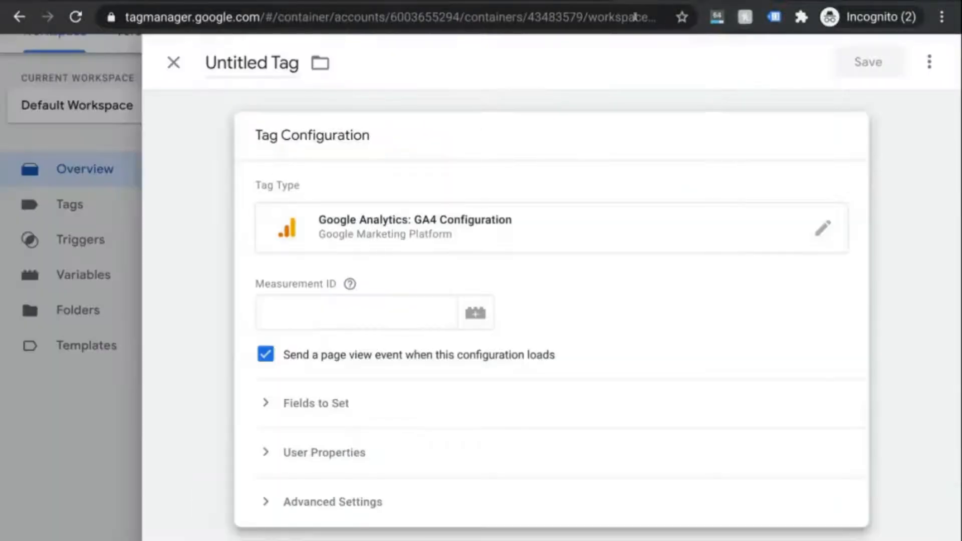
# Enter Measurement ID G-BYLT2E8SNJ and make the tag fire on All Pages.
pyautogui.write('G-BYLT2E8SNJ')
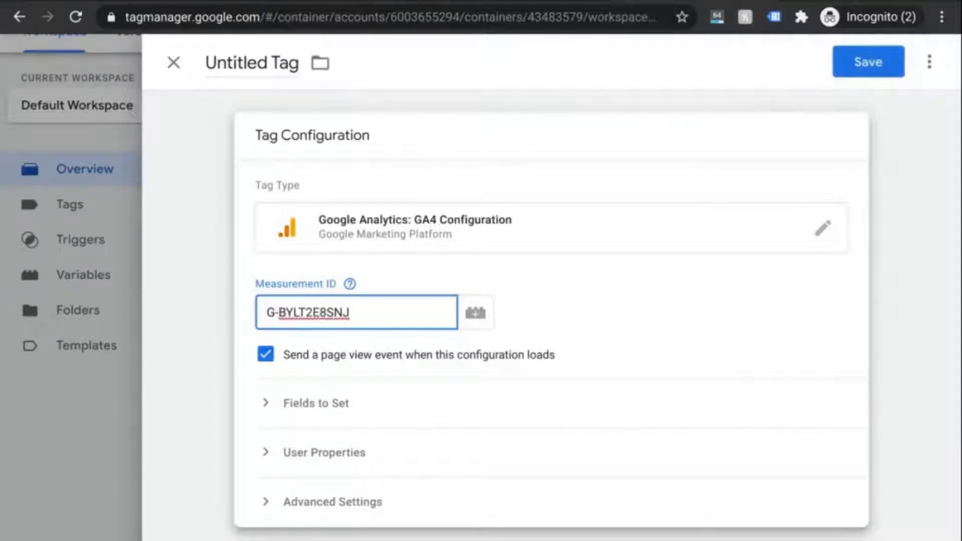
pyautogui.scroll(-3)
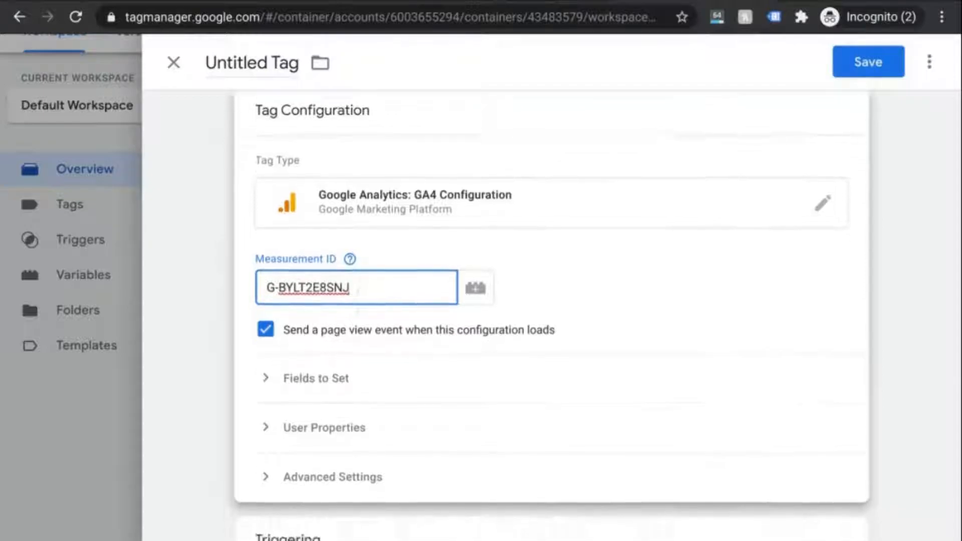
pyautogui.scroll(-3)
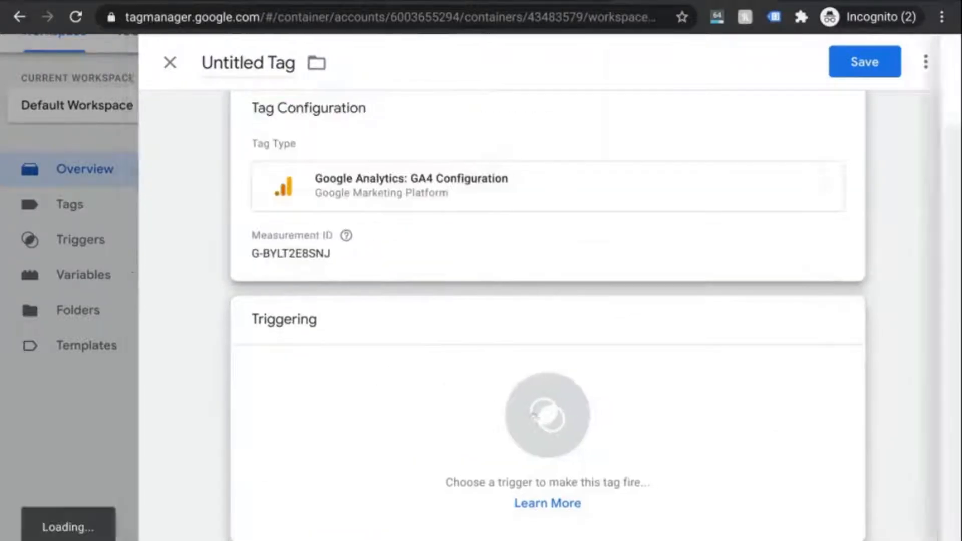
pyautogui.click(548, 417)
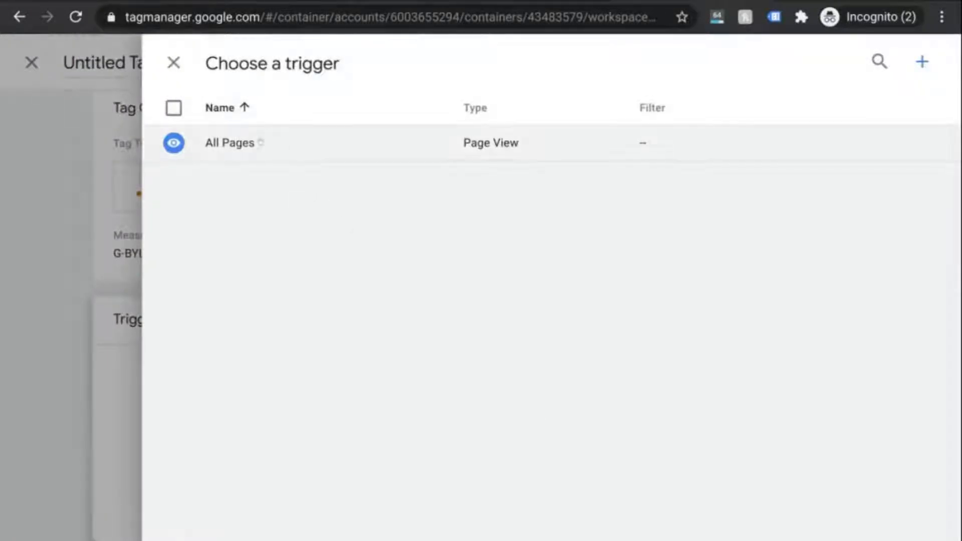
pyautogui.click(229, 143)
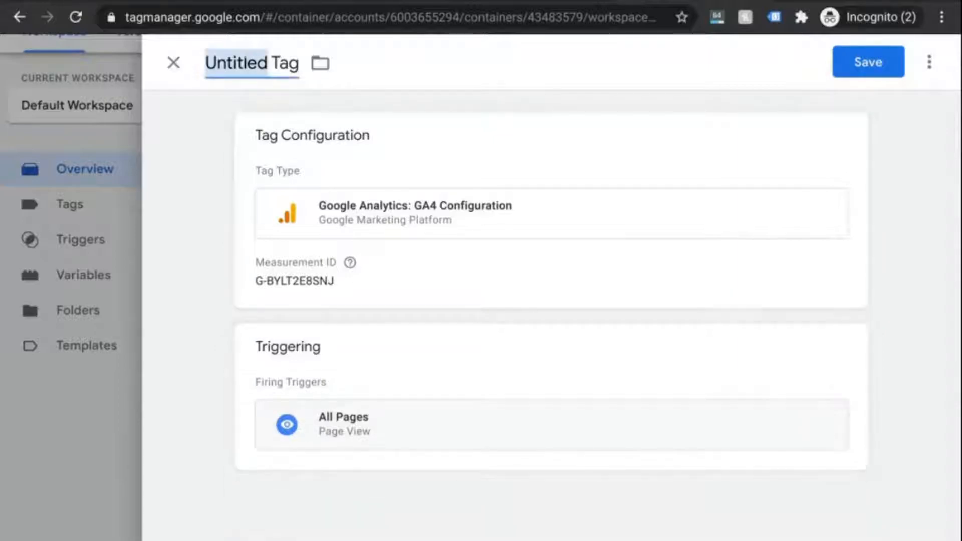
# Name the tag GA4 Configuration Tag and save it.
pyautogui.write('GA Tag')
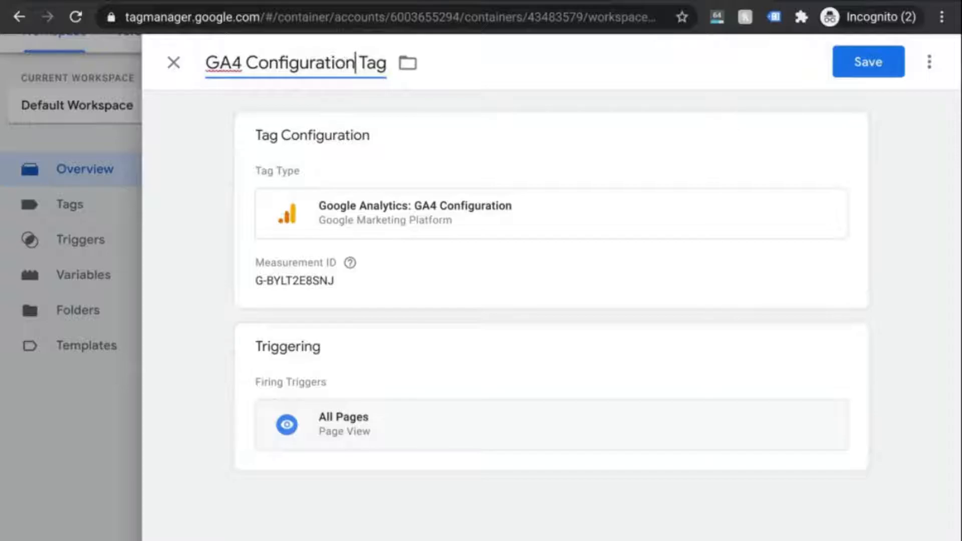
pyautogui.click(867, 61)
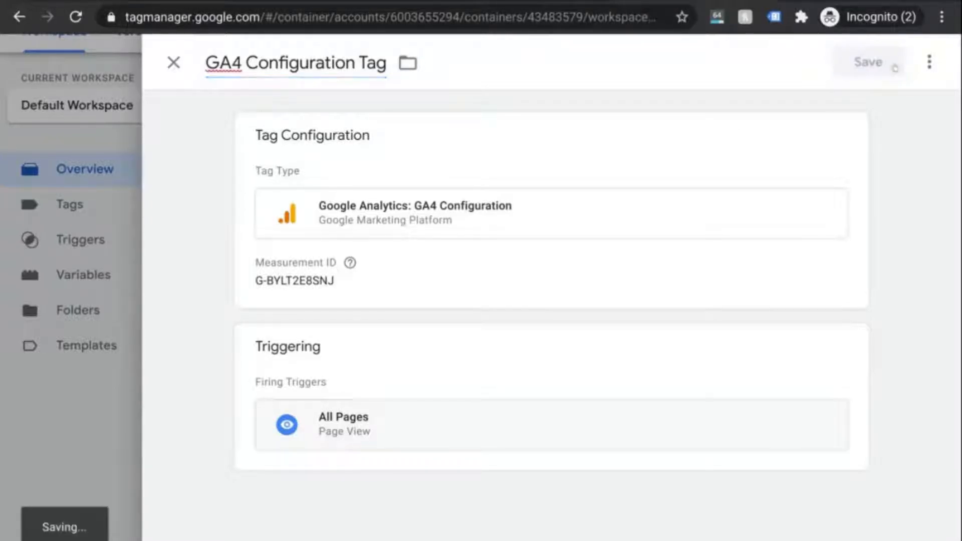
pyautogui.click(174, 63)
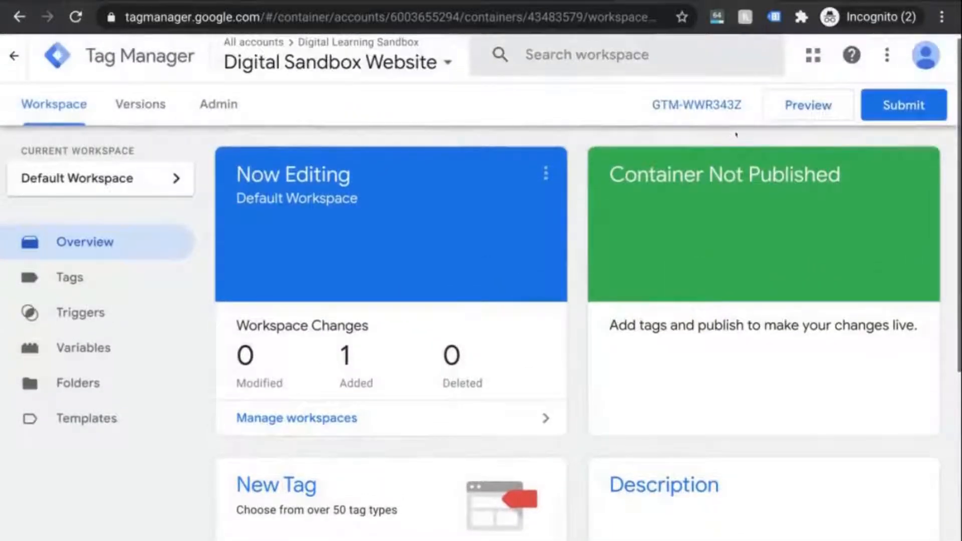
# Publish an empty container version and launch Preview mode.
pyautogui.click(807, 105)
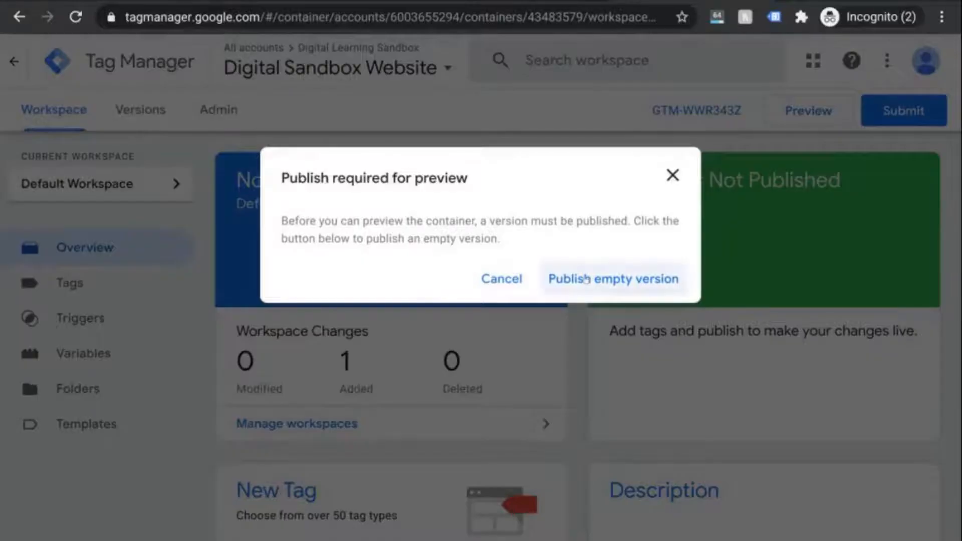
pyautogui.click(613, 279)
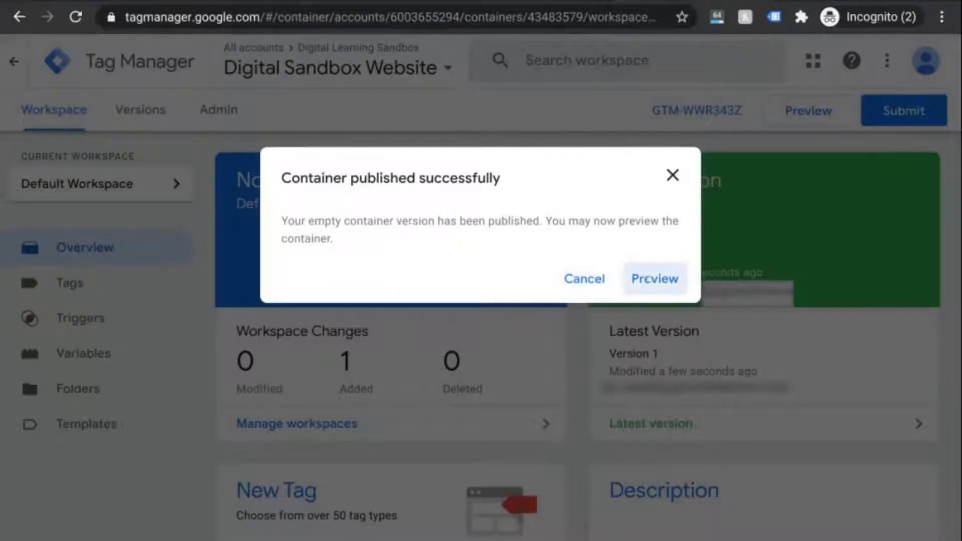
pyautogui.click(654, 278)
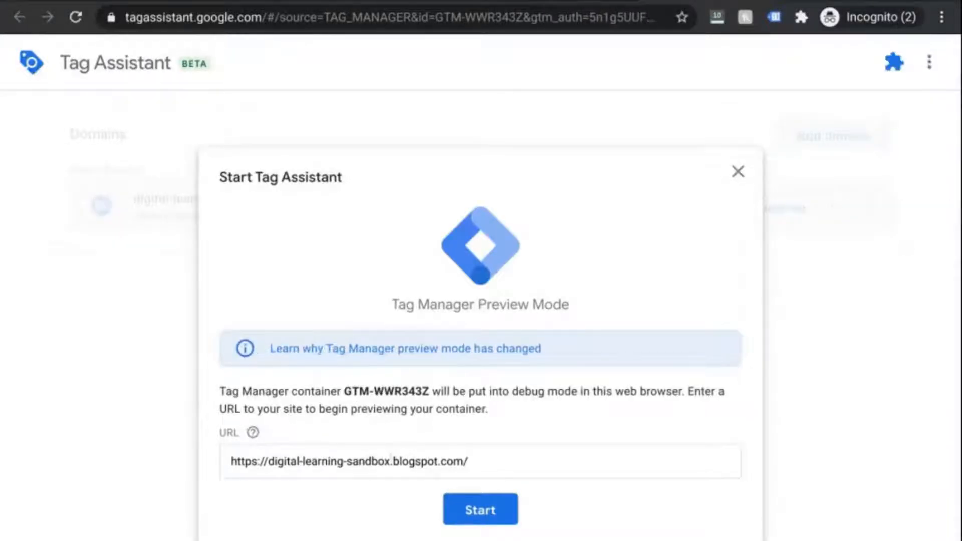
# Start debugging on digital-learning-sandbox.blogspot.com and confirm the Connected dialog.
pyautogui.click(480, 462)
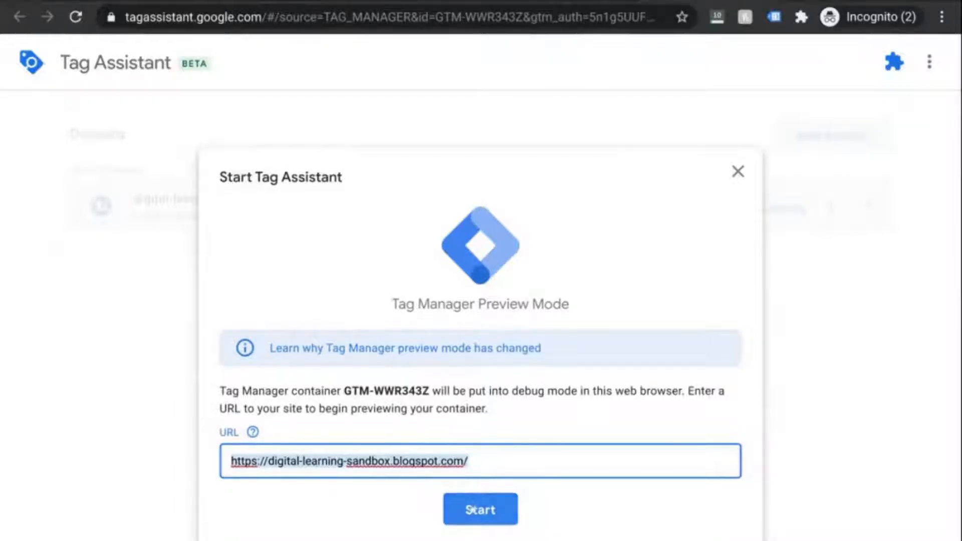
pyautogui.click(481, 509)
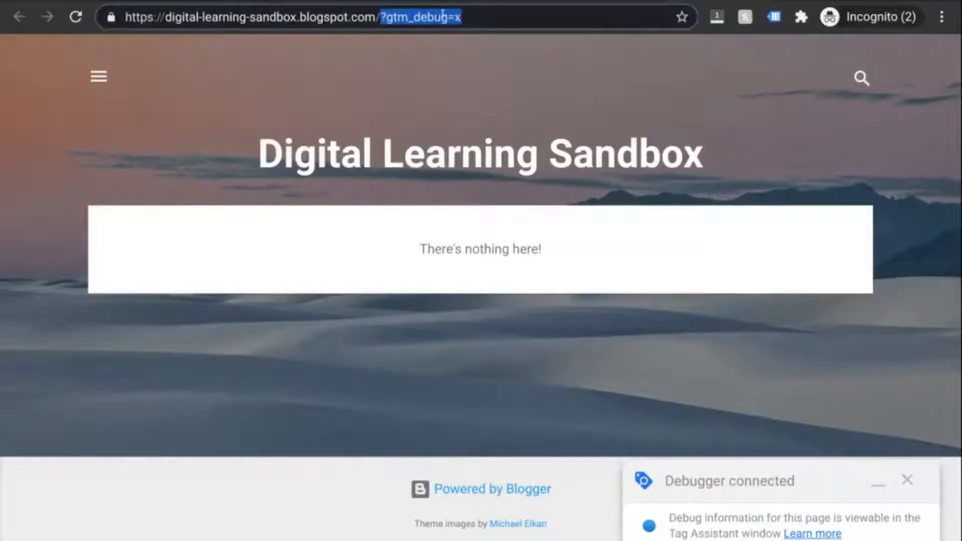
pyautogui.moveTo(500, 82)
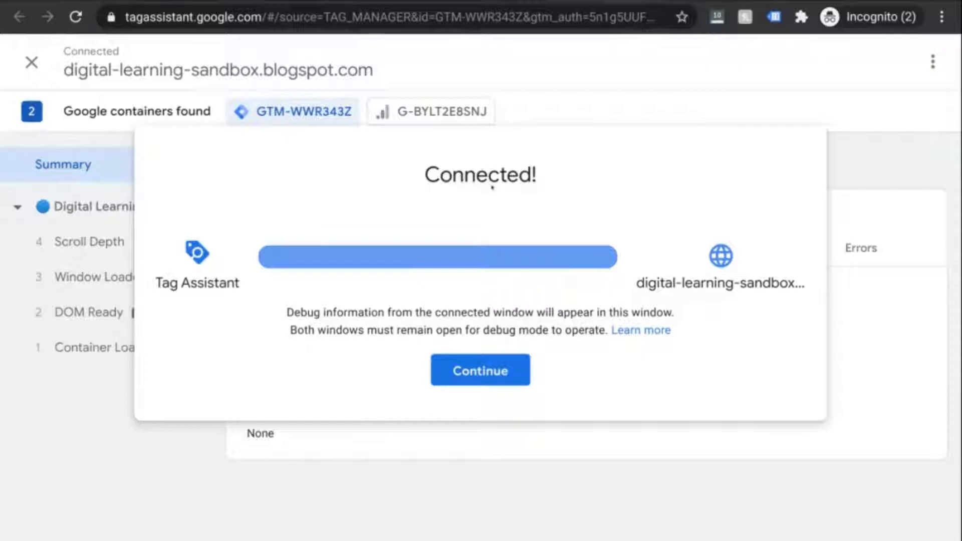
pyautogui.moveTo(505, 189)
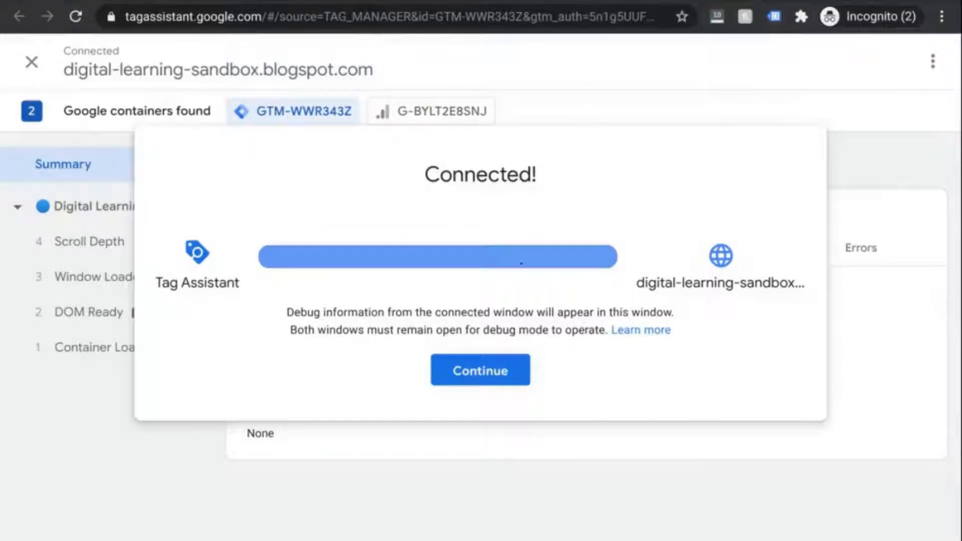
pyautogui.click(480, 370)
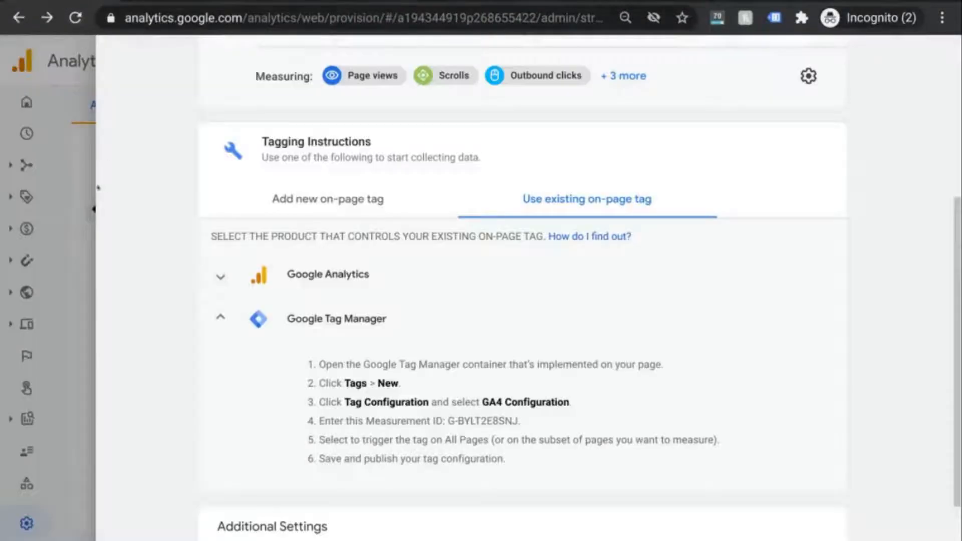
# Leave the web stream details and go to the UA property's tracking code page.
pyautogui.click(98, 210)
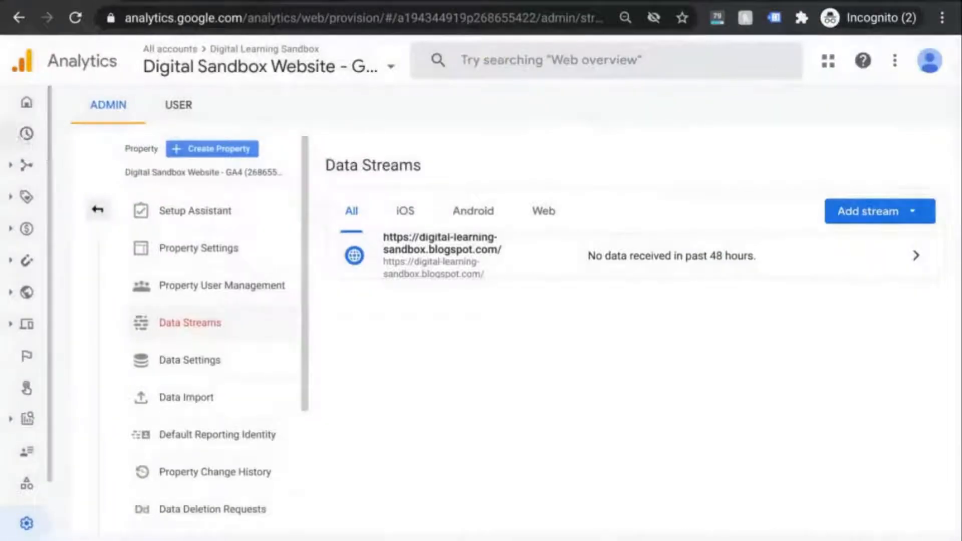
pyautogui.moveTo(25, 135)
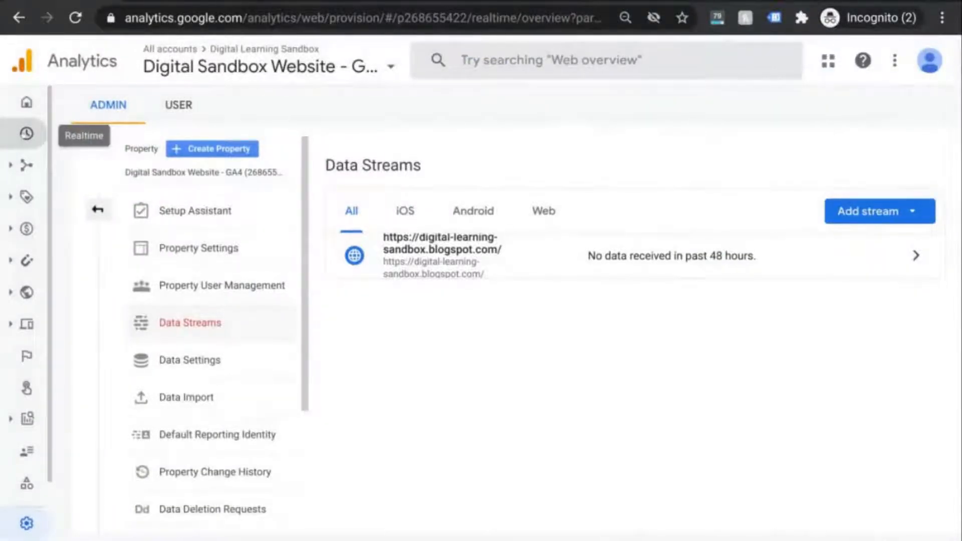
pyautogui.click(25, 133)
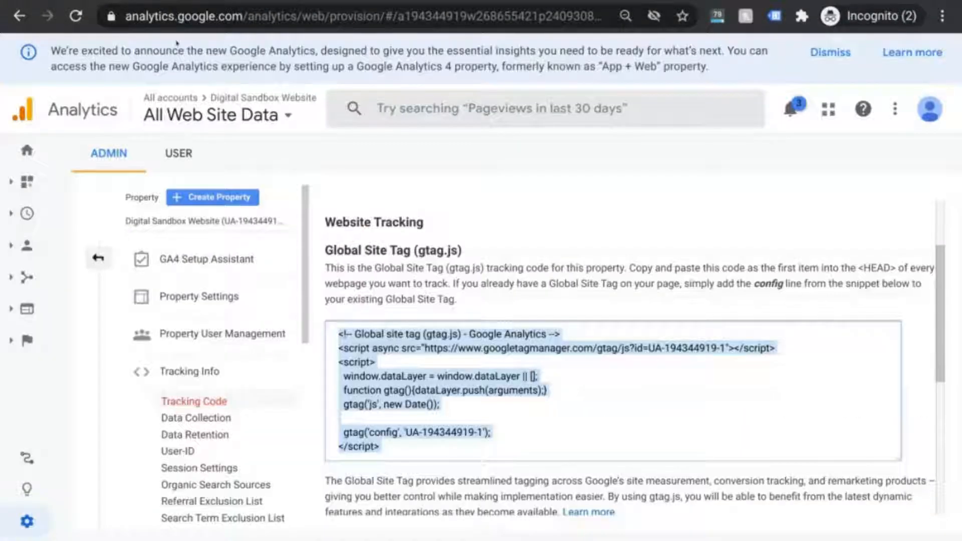
pyautogui.scroll(3)
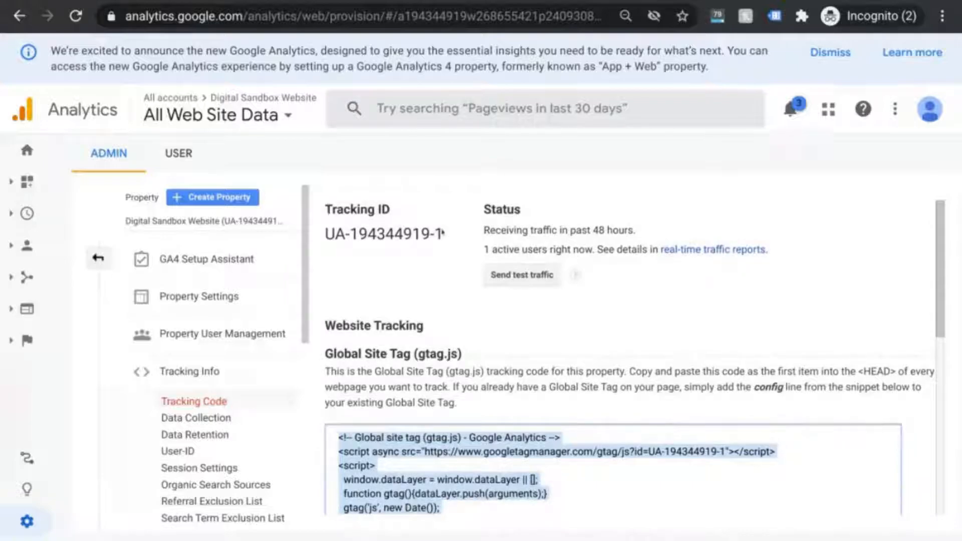
pyautogui.rightClick(383, 232)
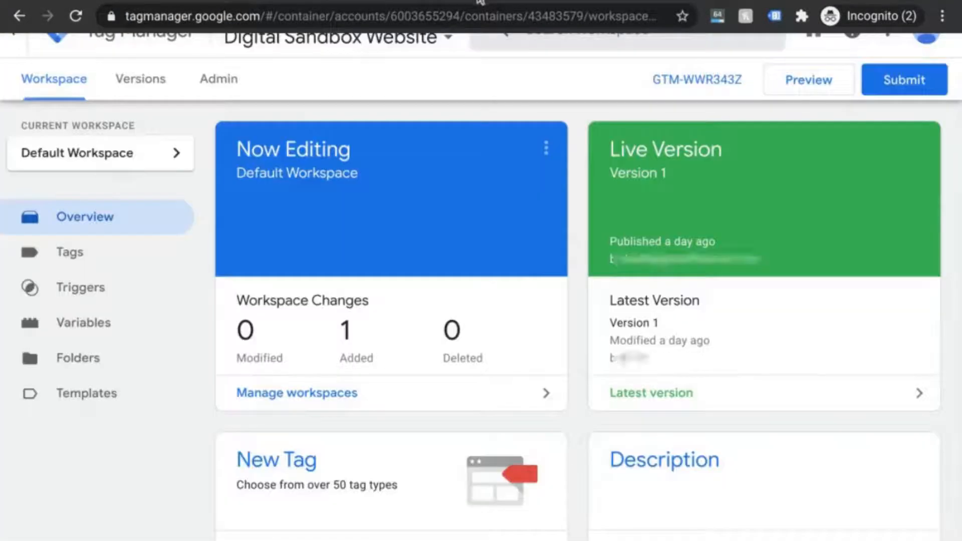
# Start a new tag of type Google Analytics: Universal Analytics.
pyautogui.click(276, 460)
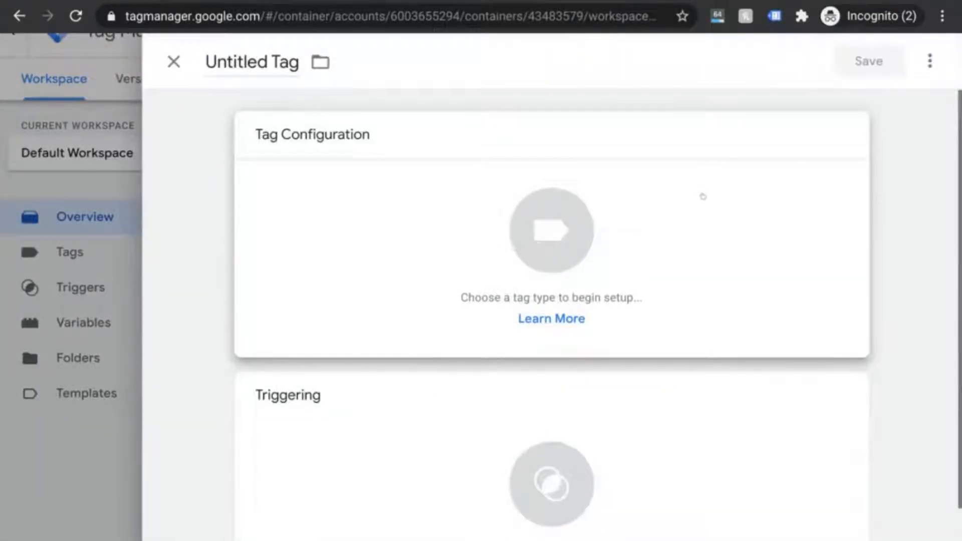
pyautogui.click(550, 230)
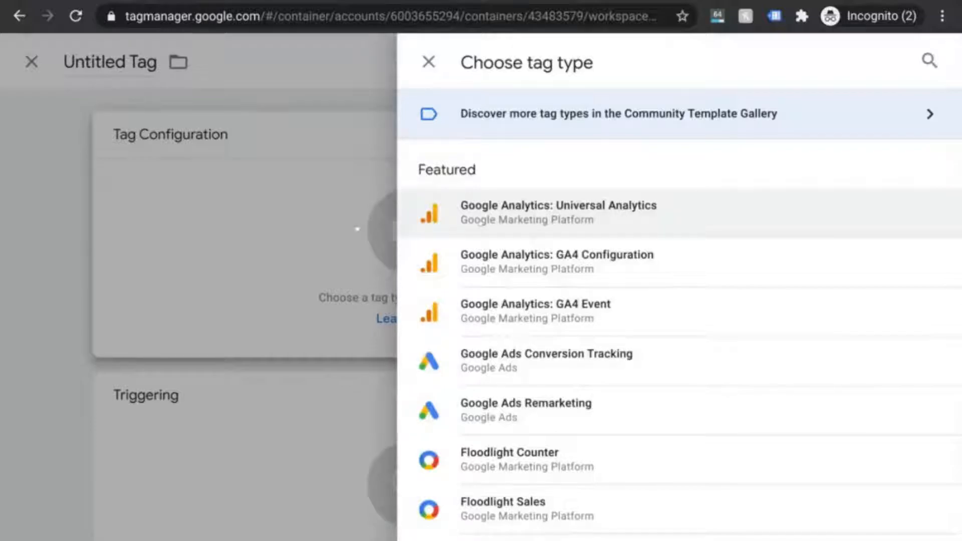
pyautogui.click(557, 212)
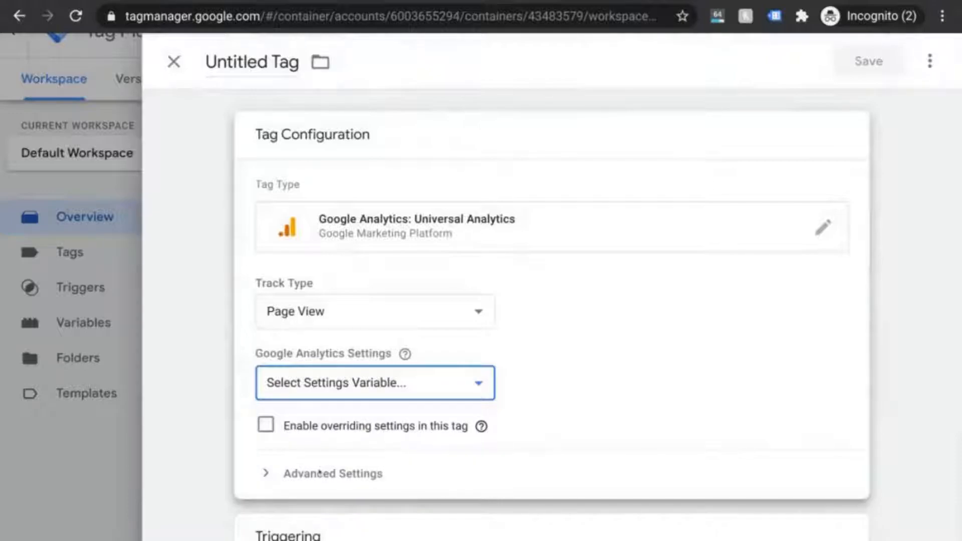
pyautogui.click(374, 383)
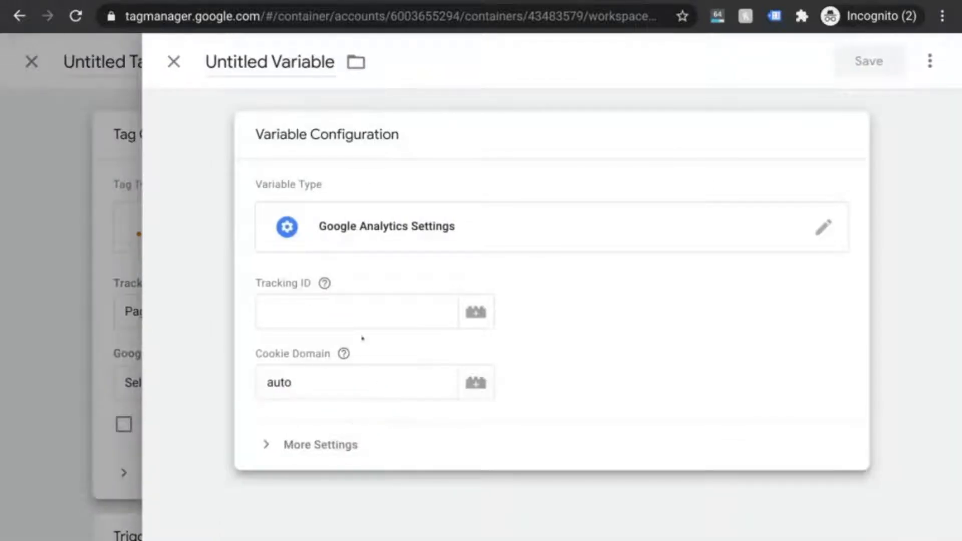
pyautogui.click(356, 311)
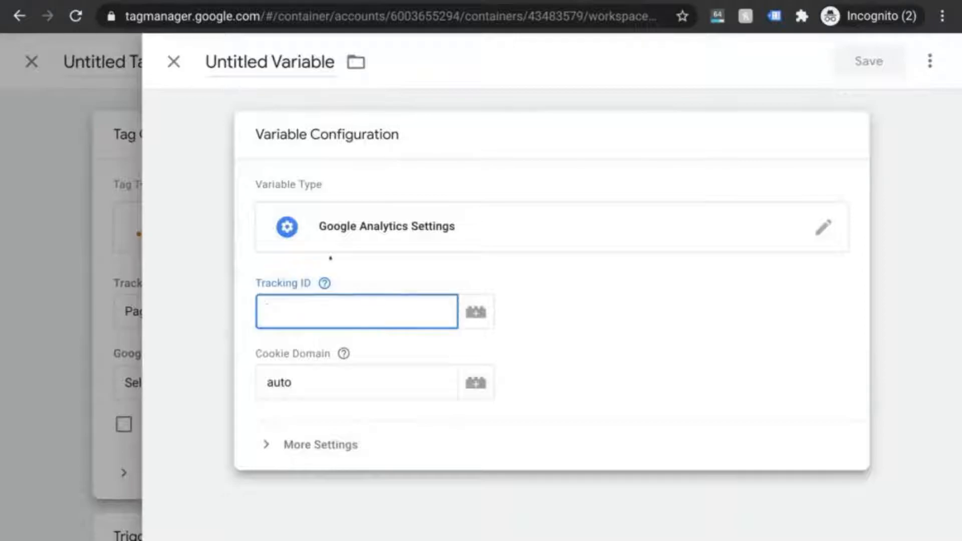
pyautogui.write('UA-194344919-1')
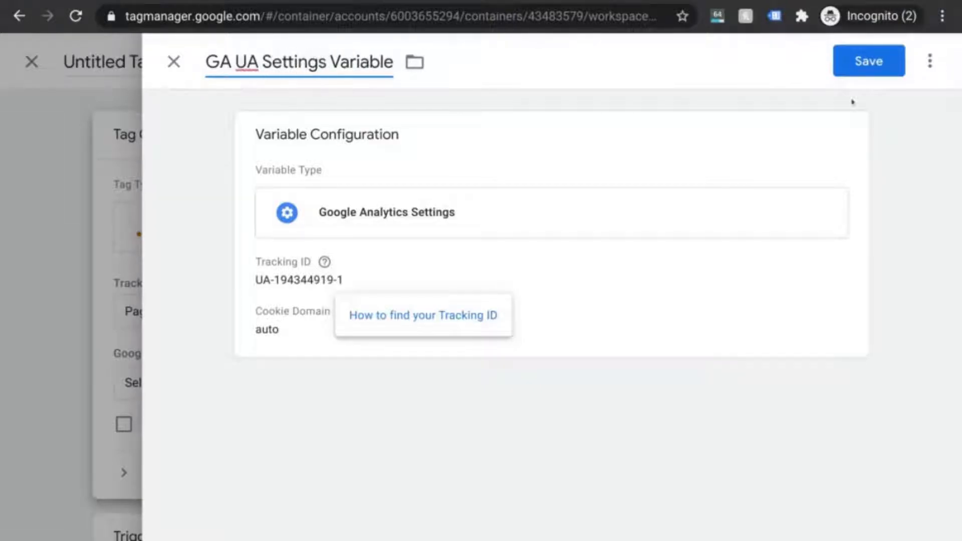
pyautogui.click(867, 61)
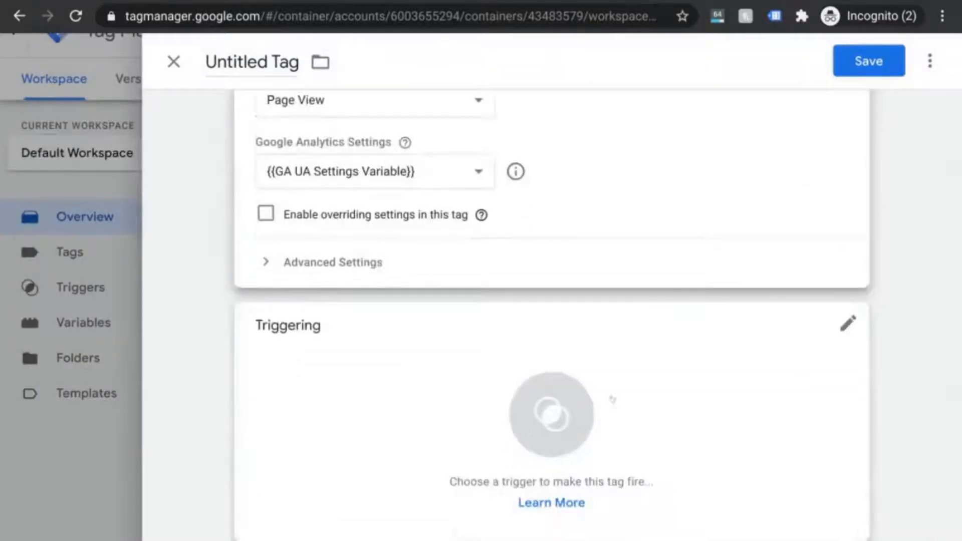
pyautogui.click(551, 415)
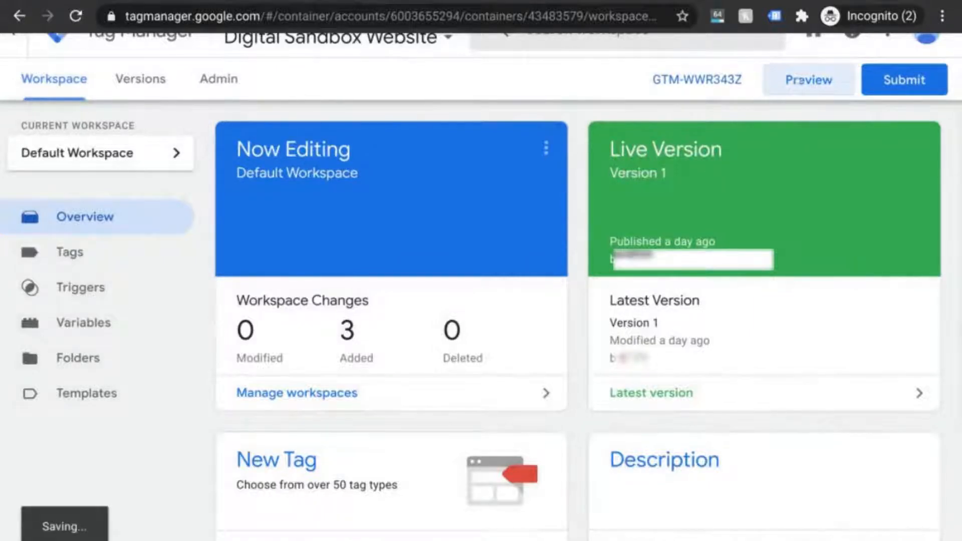
pyautogui.click(808, 80)
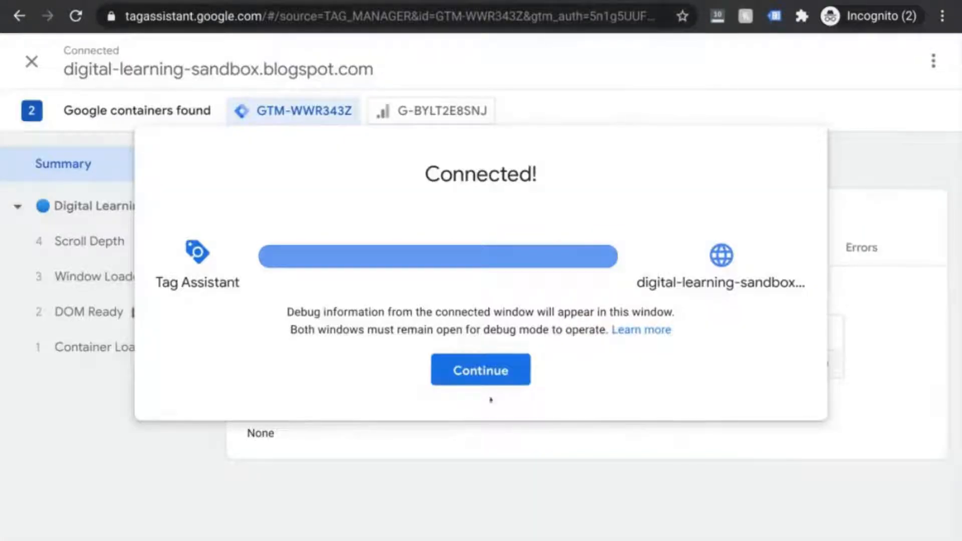
# Dismiss the Tag Assistant Connected! confirmation to continue debugging the Blogspot site.
pyautogui.click(480, 369)
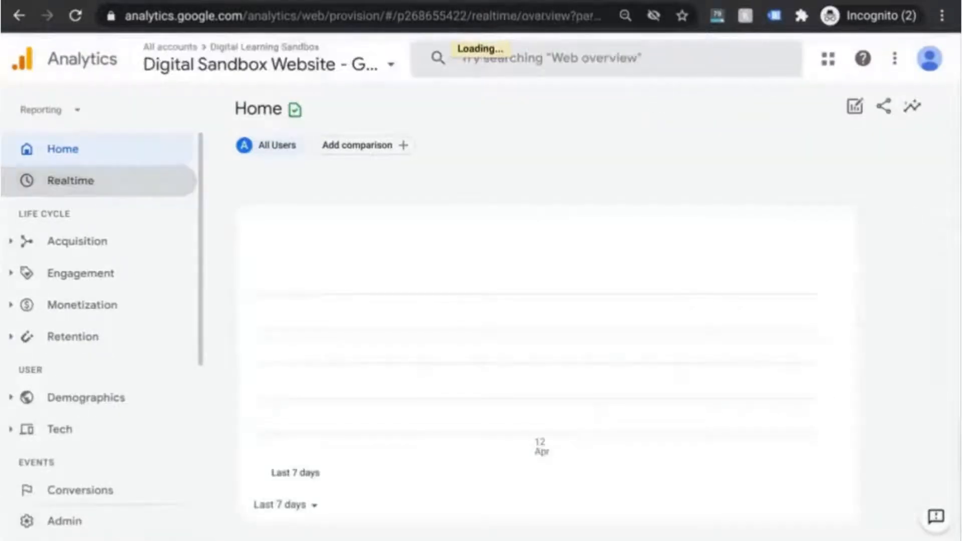
# Check the Realtime overview cards for 1 user and 6 page_view events.
pyautogui.click(70, 180)
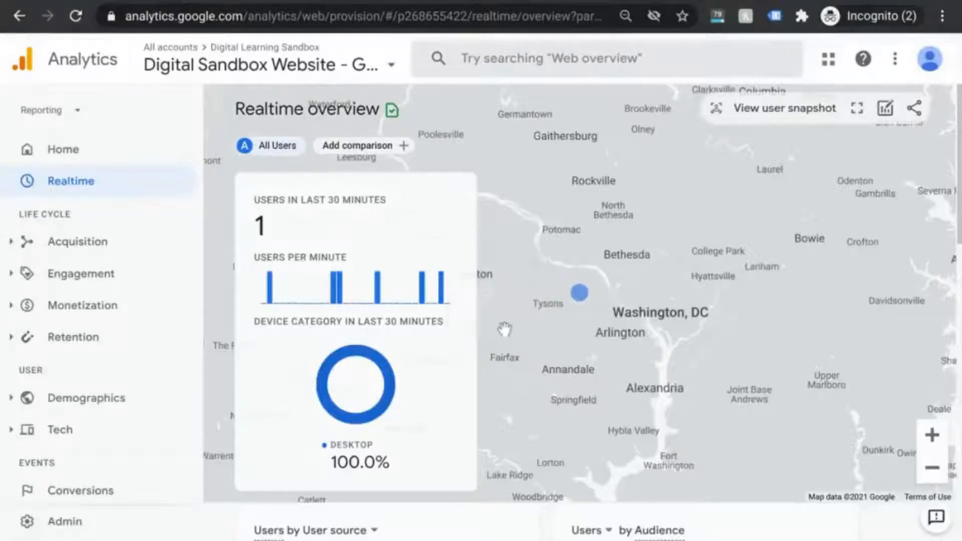
pyautogui.scroll(-3)
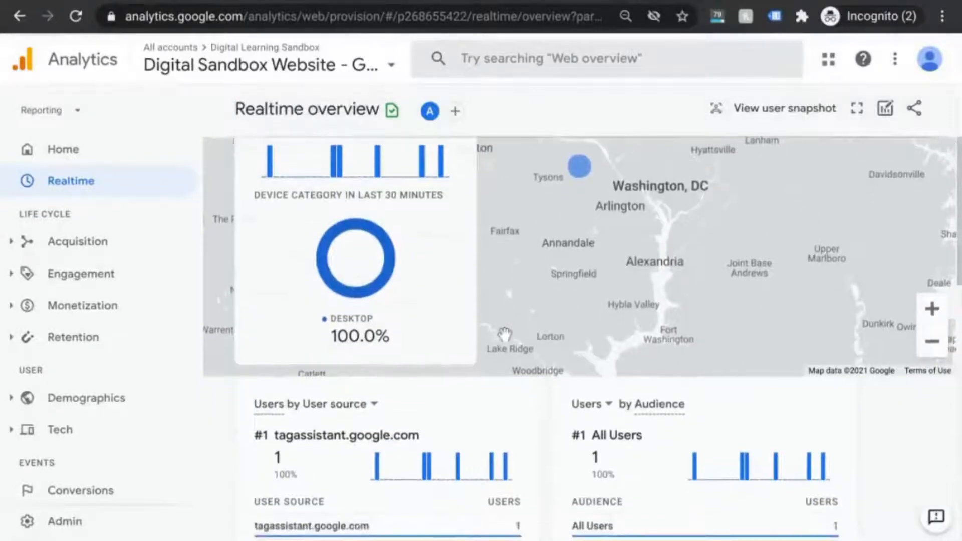
pyautogui.scroll(-3)
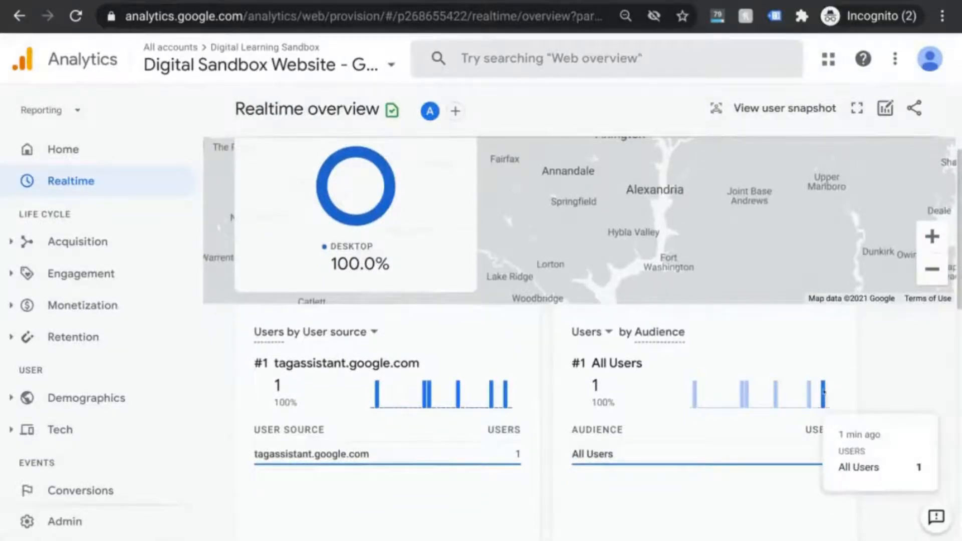
pyautogui.scroll(-3)
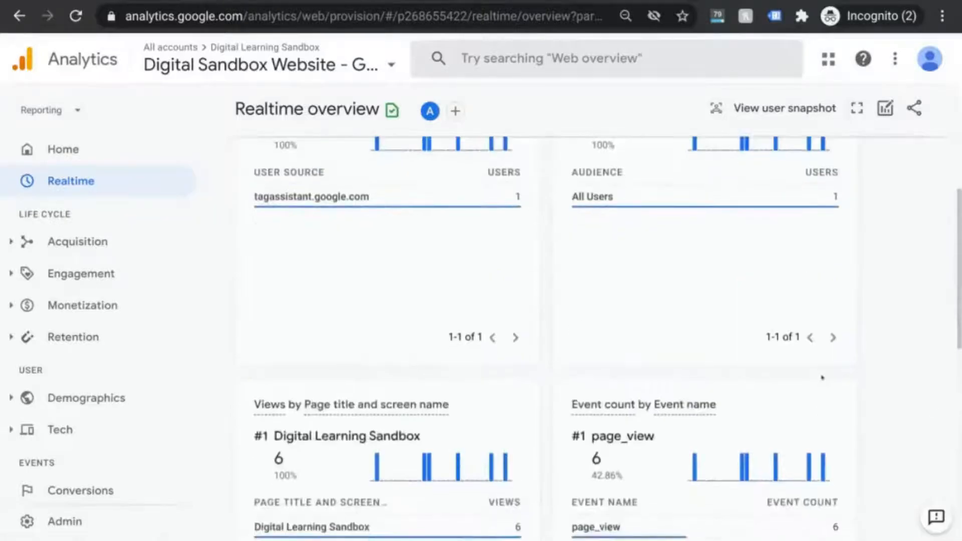
pyautogui.scroll(-3)
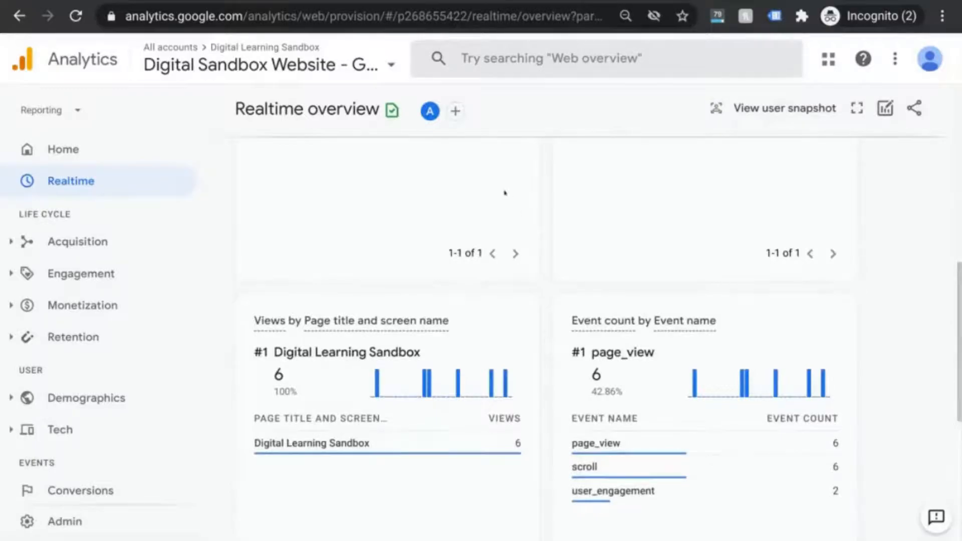
pyautogui.moveTo(491, 152)
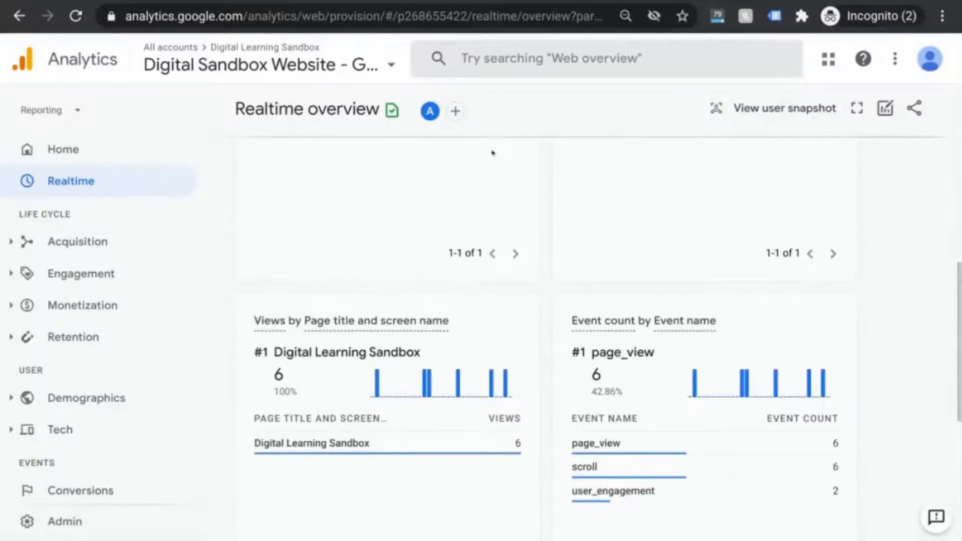